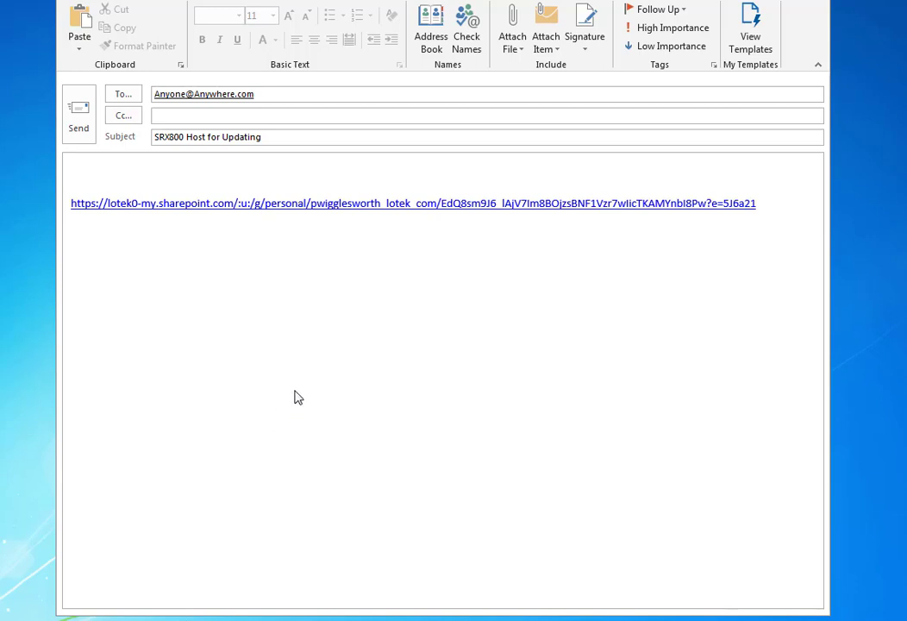
{"action": "mouse_move", "coordinate": [445, 377]}
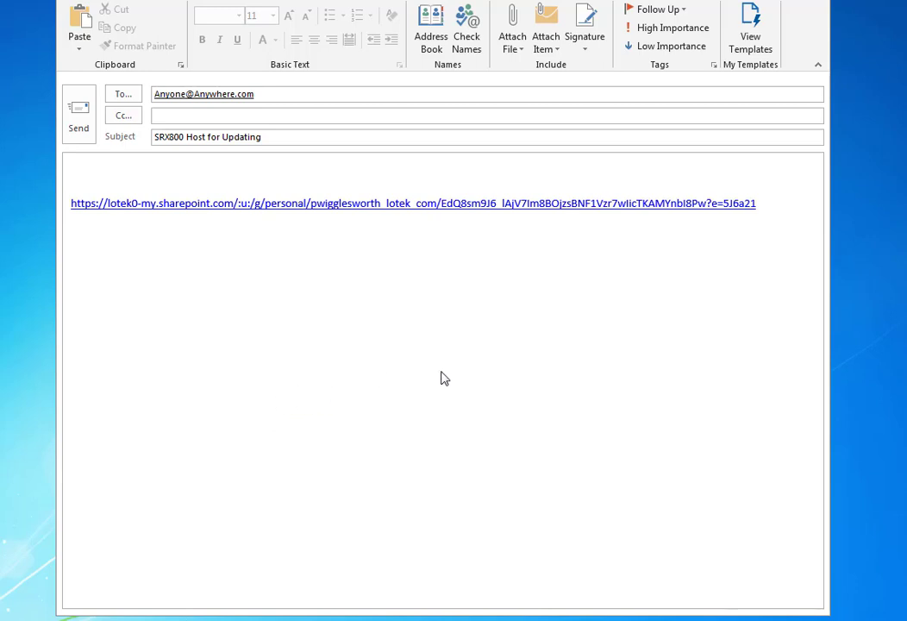
{"action": "mouse_move", "coordinate": [341, 345]}
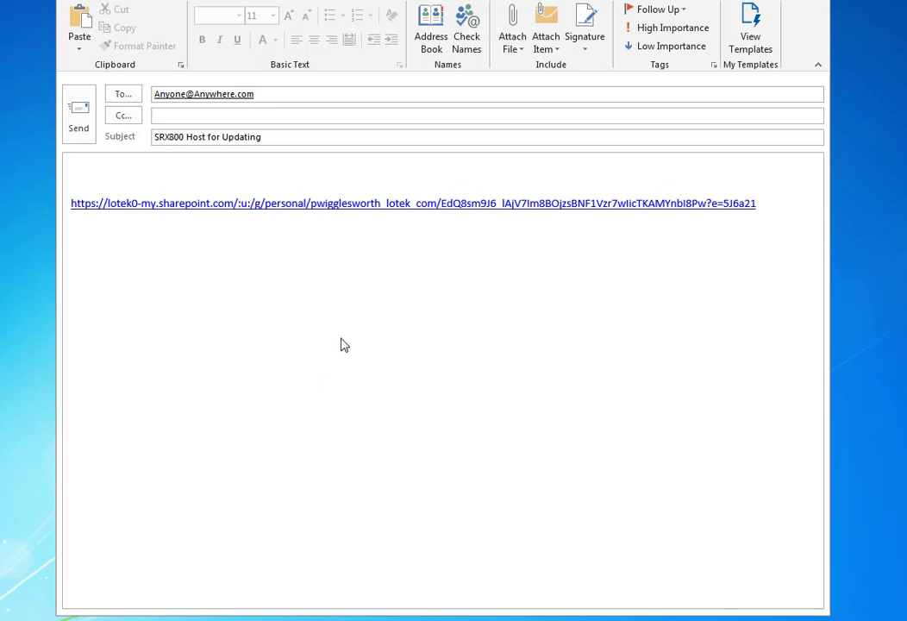
{"action": "mouse_move", "coordinate": [358, 374]}
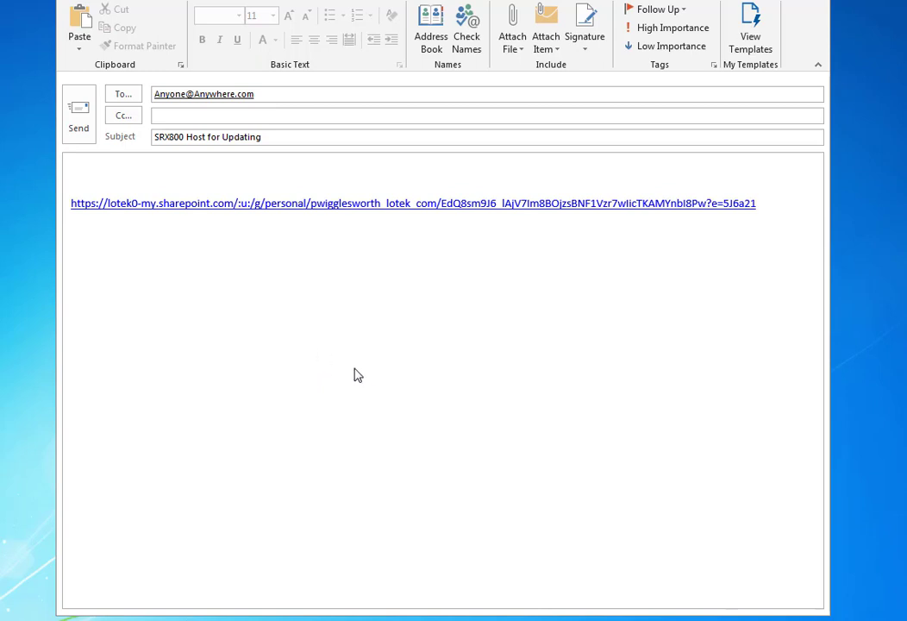
{"action": "mouse_move", "coordinate": [307, 210]}
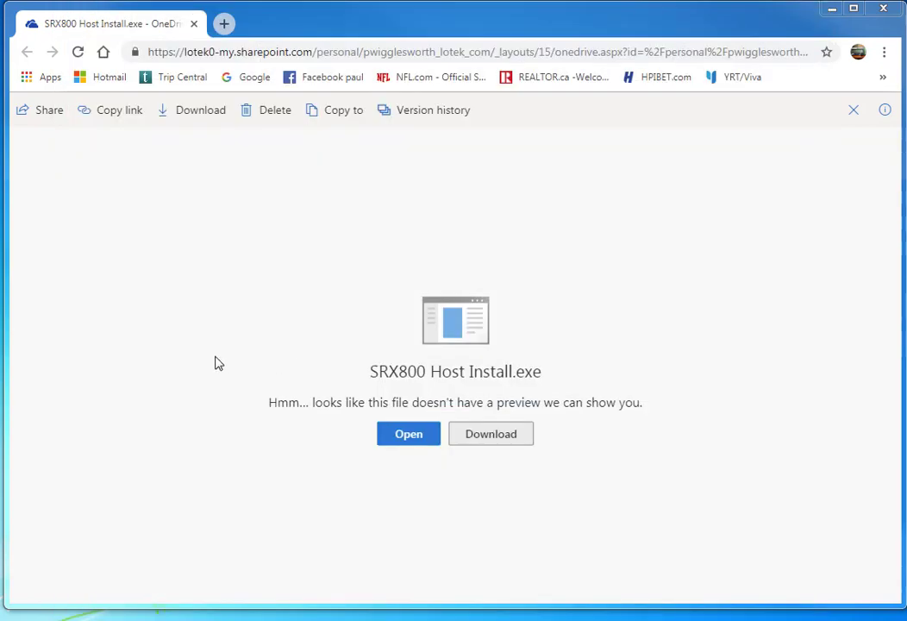
{"action": "mouse_move", "coordinate": [500, 400]}
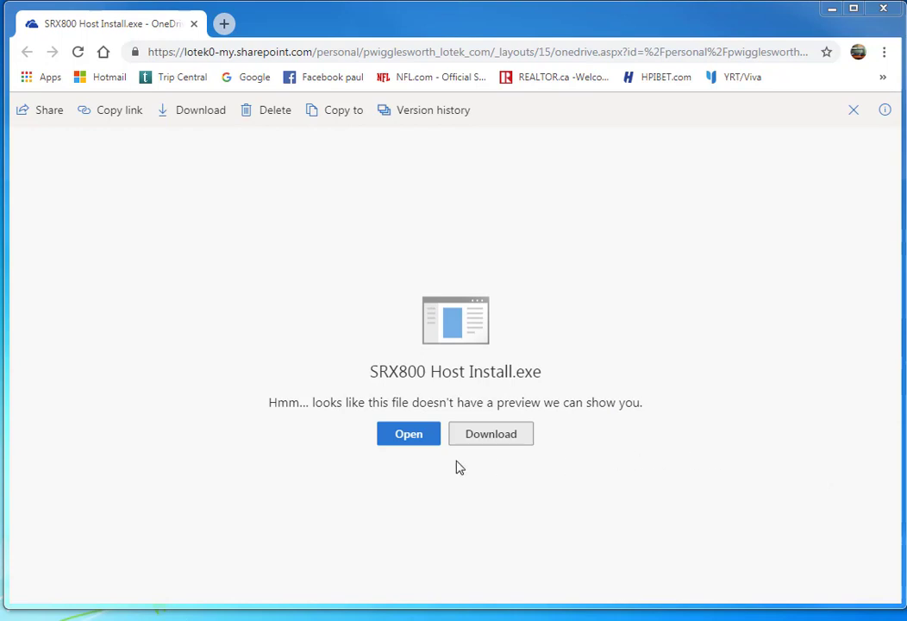
Step: Download SRX800 Host Install.exe from OneDrive and reveal it in the Downloads folder
{"action": "left_click", "coordinate": [489, 435]}
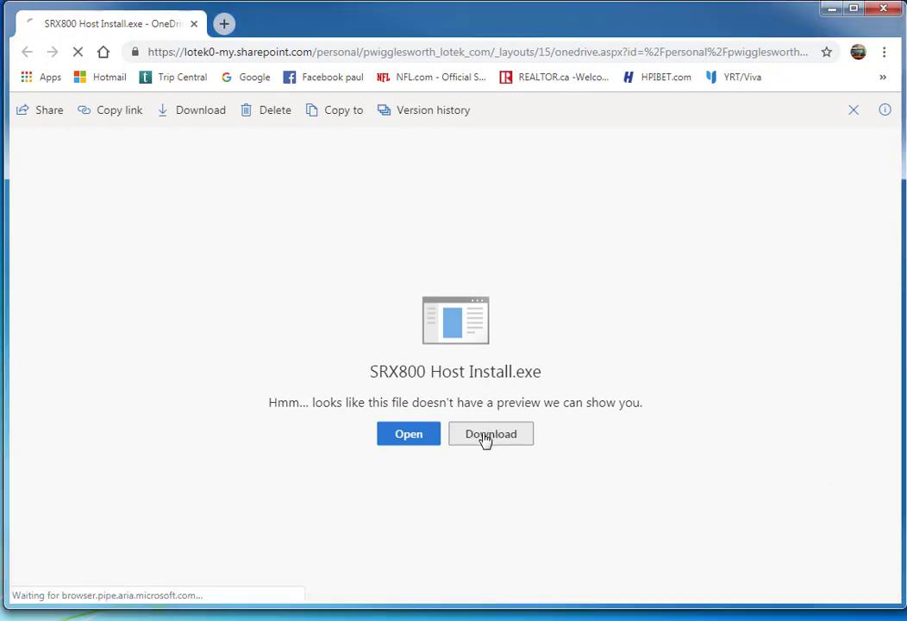
{"action": "left_click", "coordinate": [489, 434]}
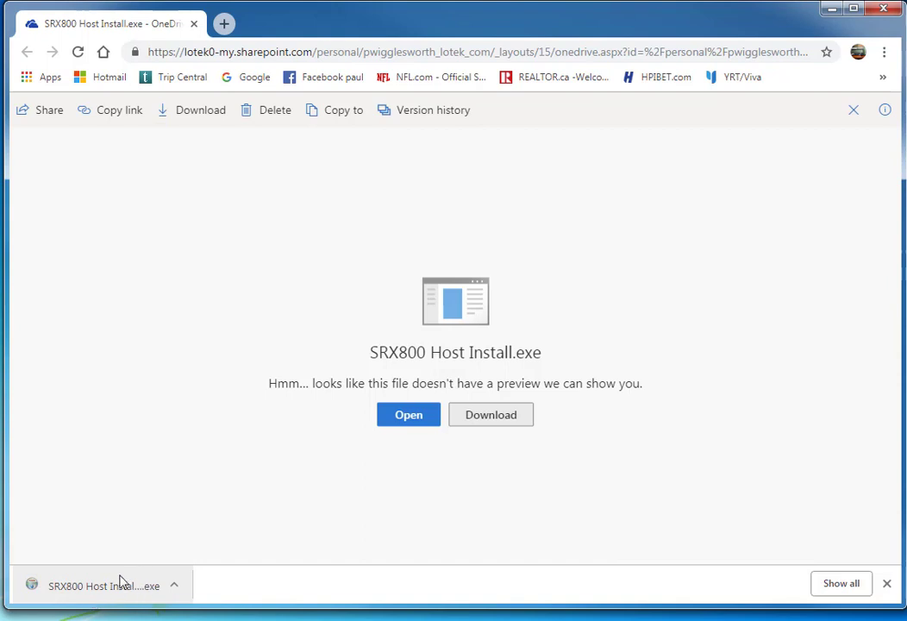
{"action": "left_click", "coordinate": [172, 586]}
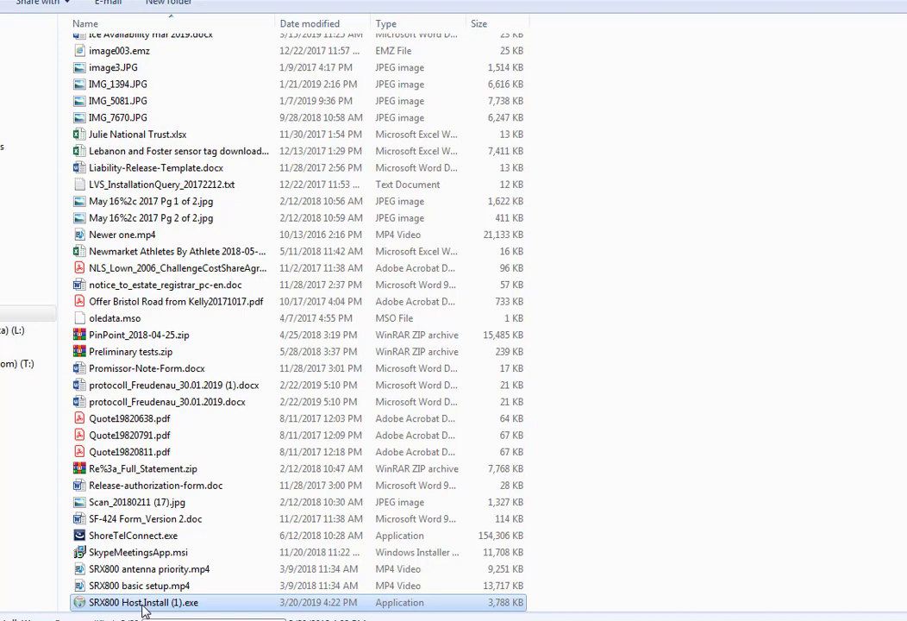
Step: Run SRX800 Host Install (1).exe from the Downloads folder
{"action": "right_click", "coordinate": [143, 602]}
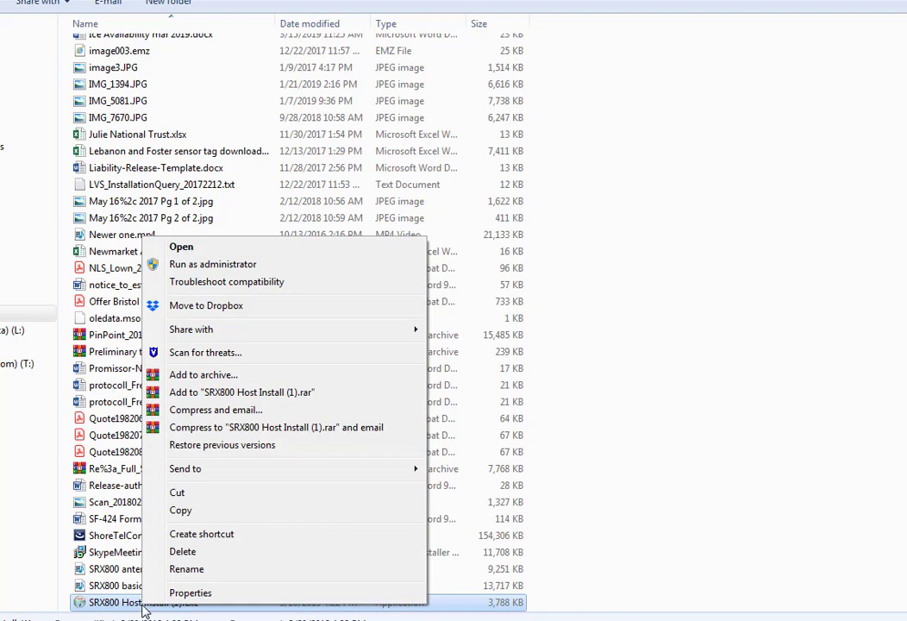
{"action": "mouse_move", "coordinate": [212, 264]}
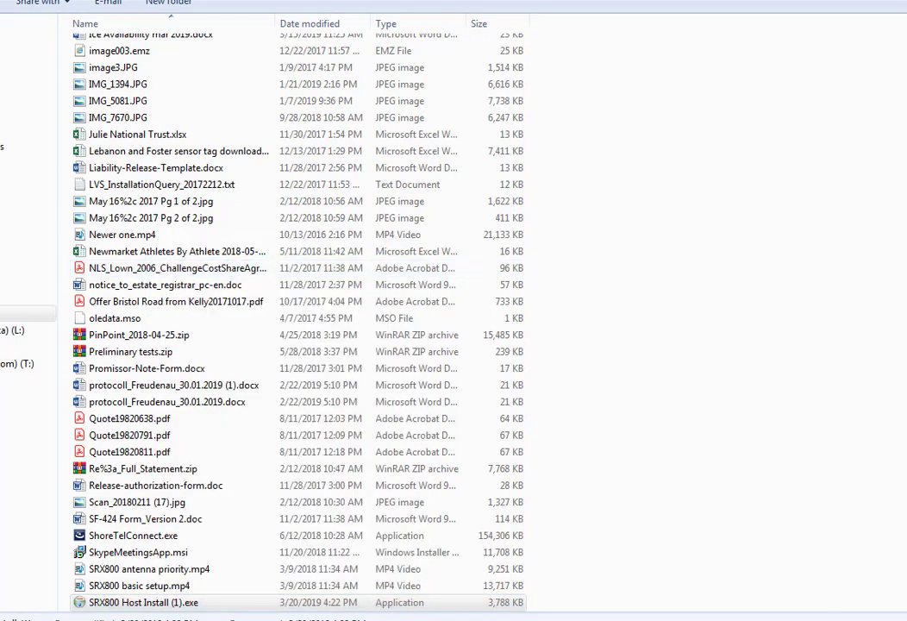
{"action": "double_click", "coordinate": [143, 601]}
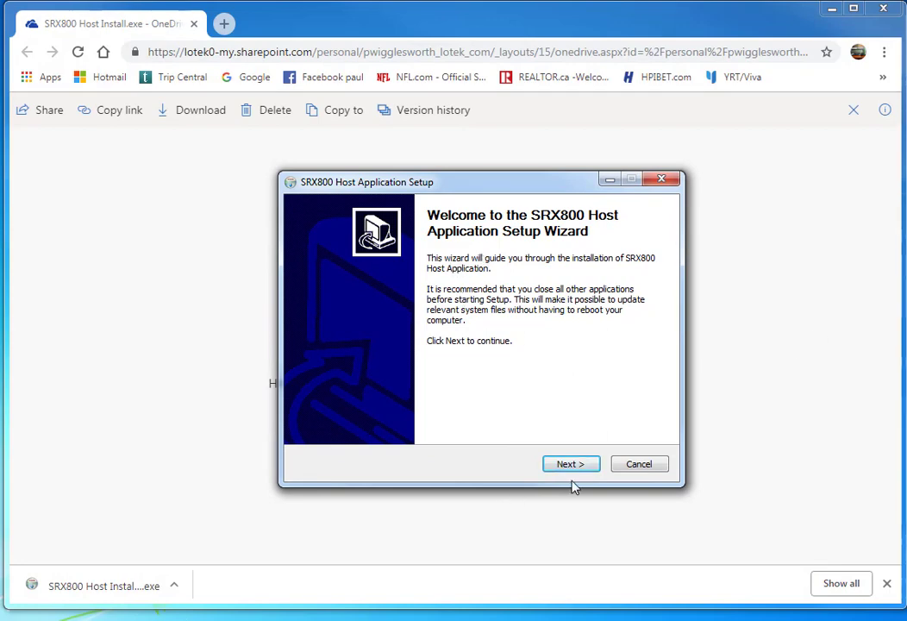
Step: Accept the license and install SRX800 Host Application to the default Program Files folder, finishing the wizard
{"action": "left_click", "coordinate": [571, 463]}
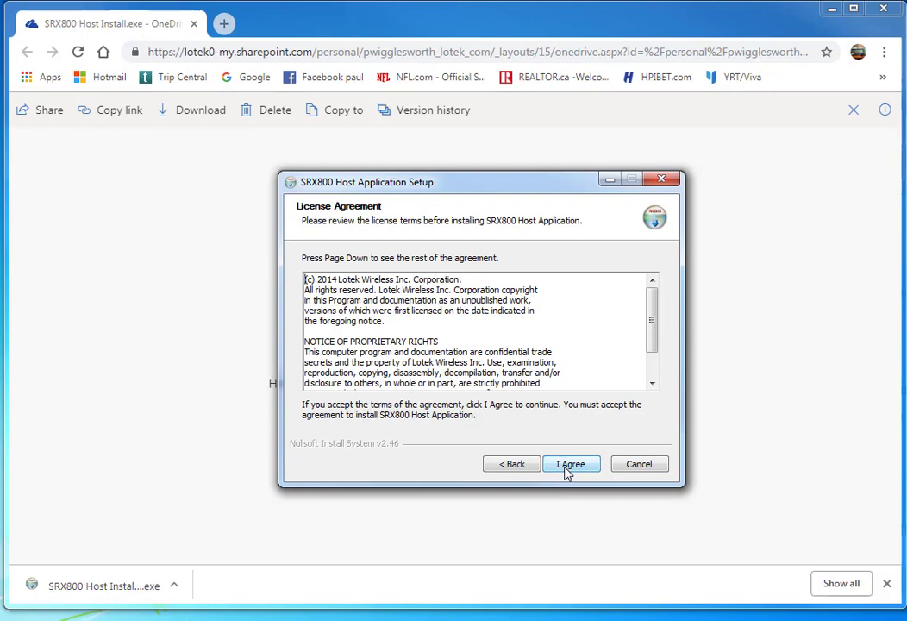
{"action": "left_click", "coordinate": [570, 464]}
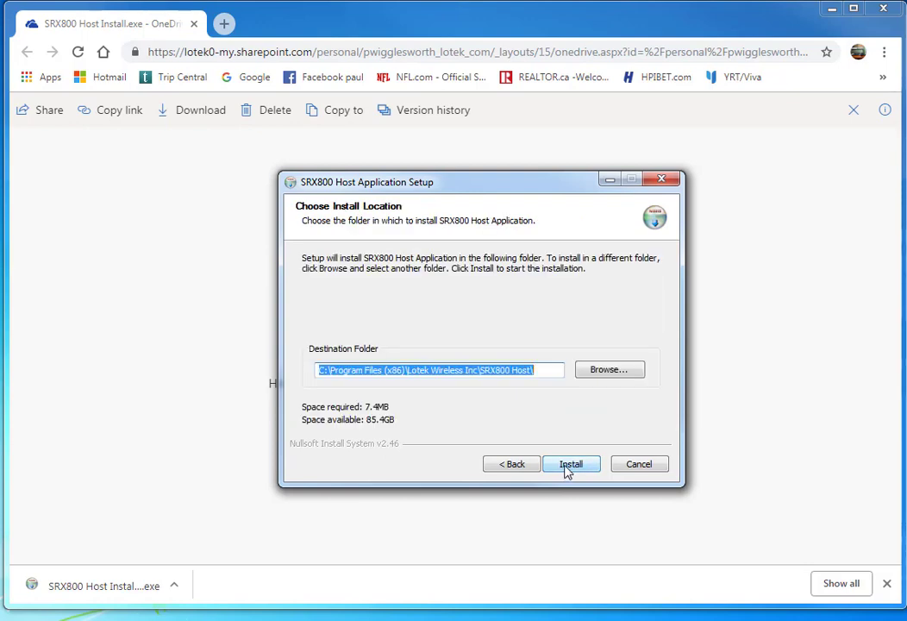
{"action": "left_click", "coordinate": [571, 463]}
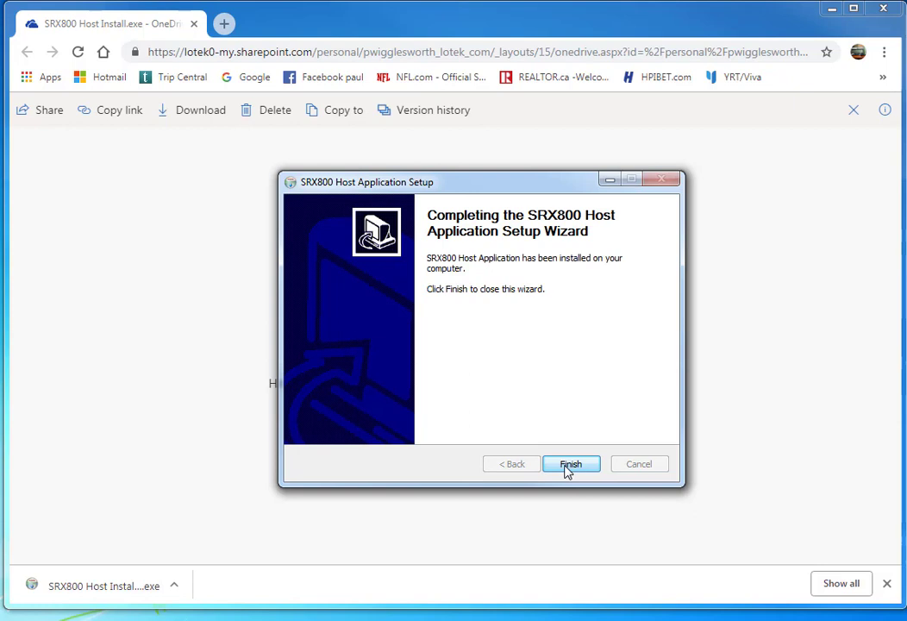
{"action": "left_click", "coordinate": [570, 464]}
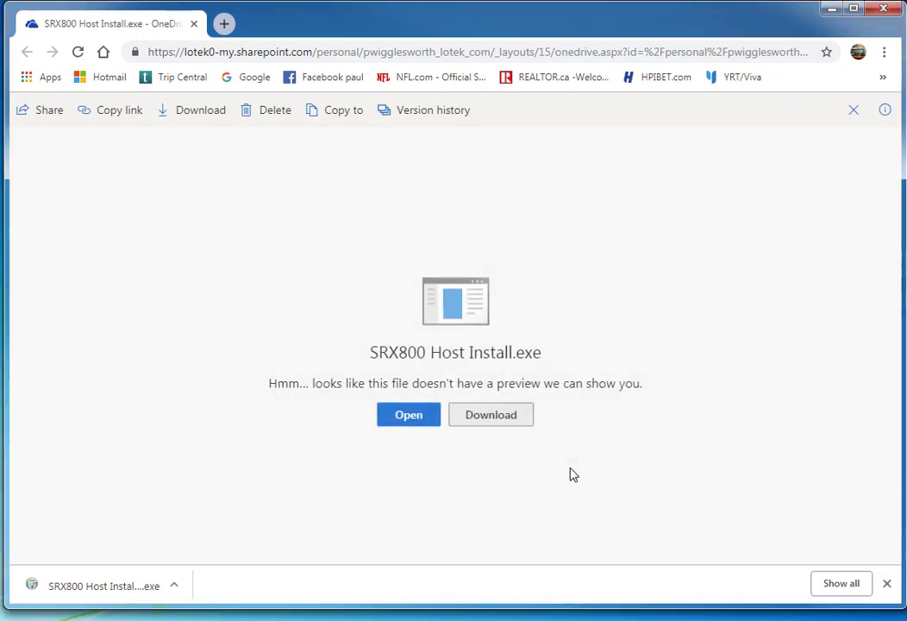
{"action": "mouse_move", "coordinate": [238, 446]}
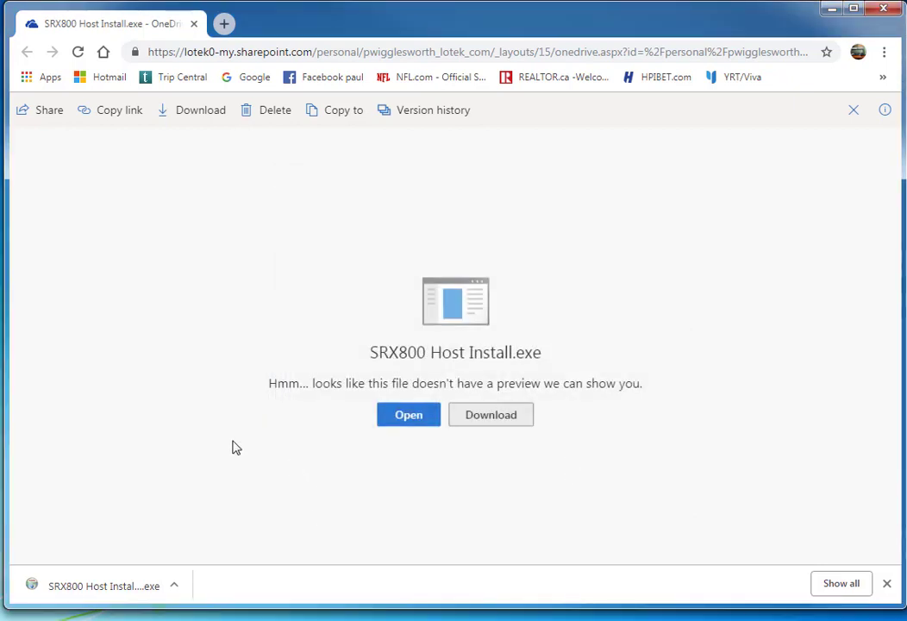
{"action": "mouse_move", "coordinate": [878, 31]}
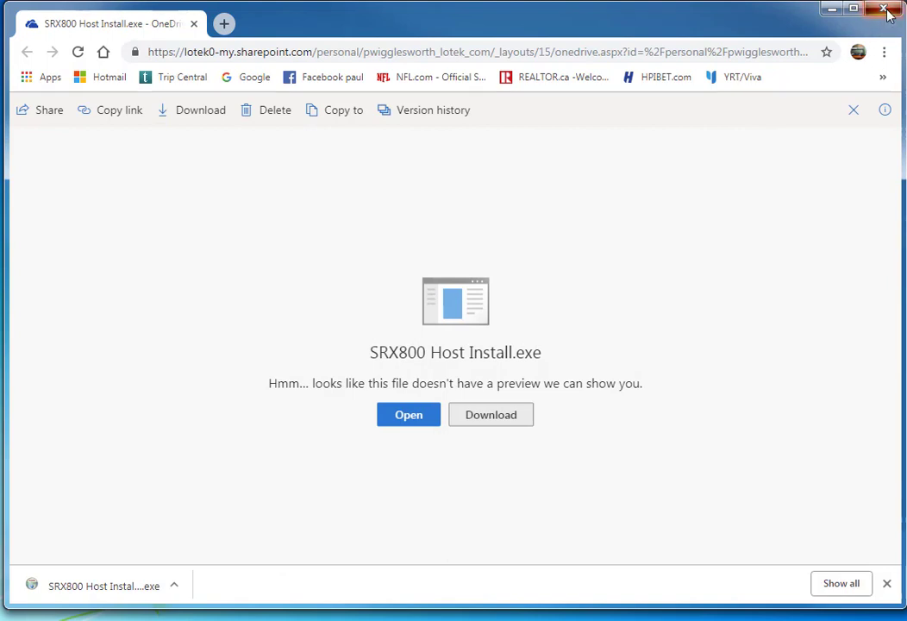
Step: Close the browser window to reveal the SRX800 Host application
{"action": "left_click", "coordinate": [886, 9]}
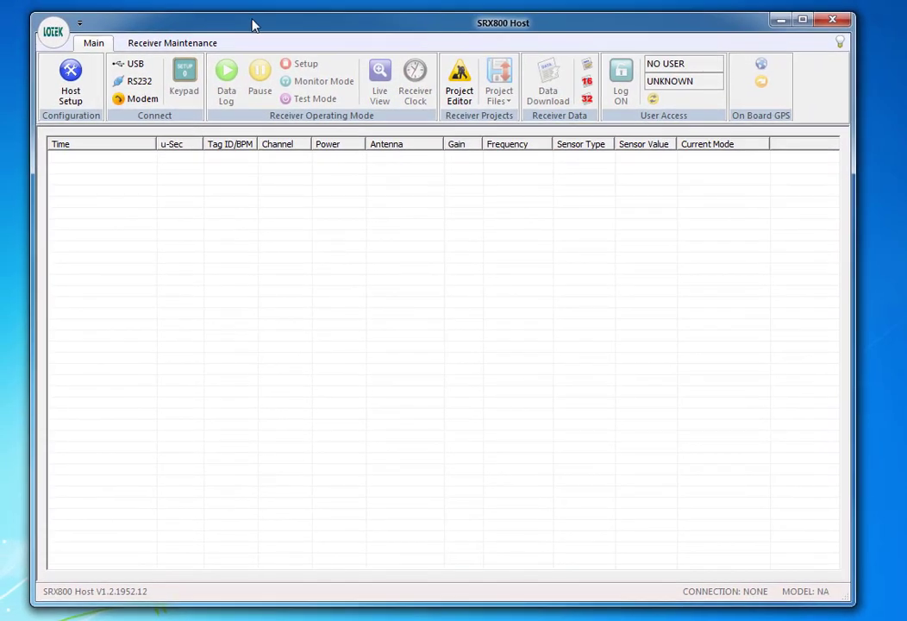
{"action": "left_click", "coordinate": [140, 99]}
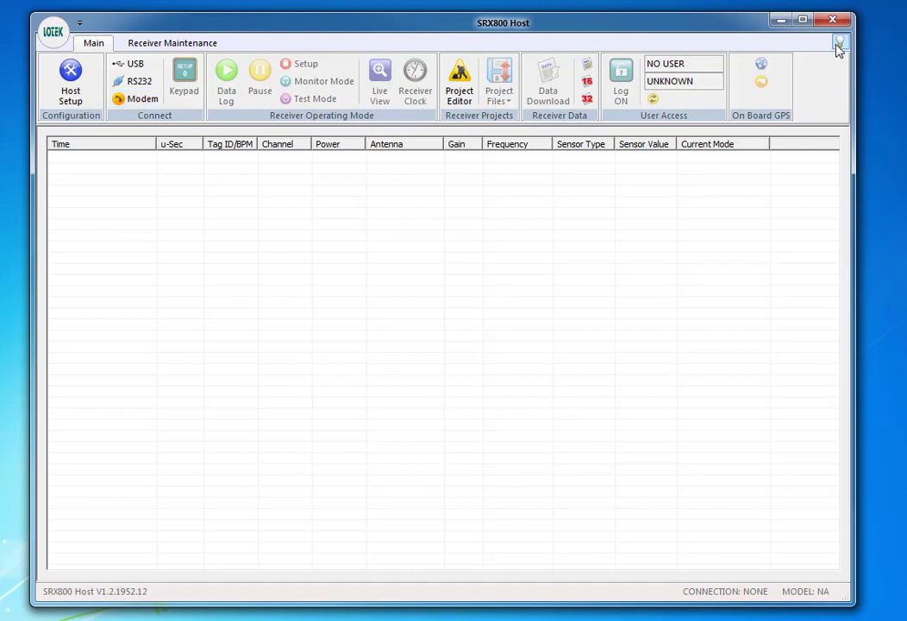
{"action": "left_click", "coordinate": [837, 43]}
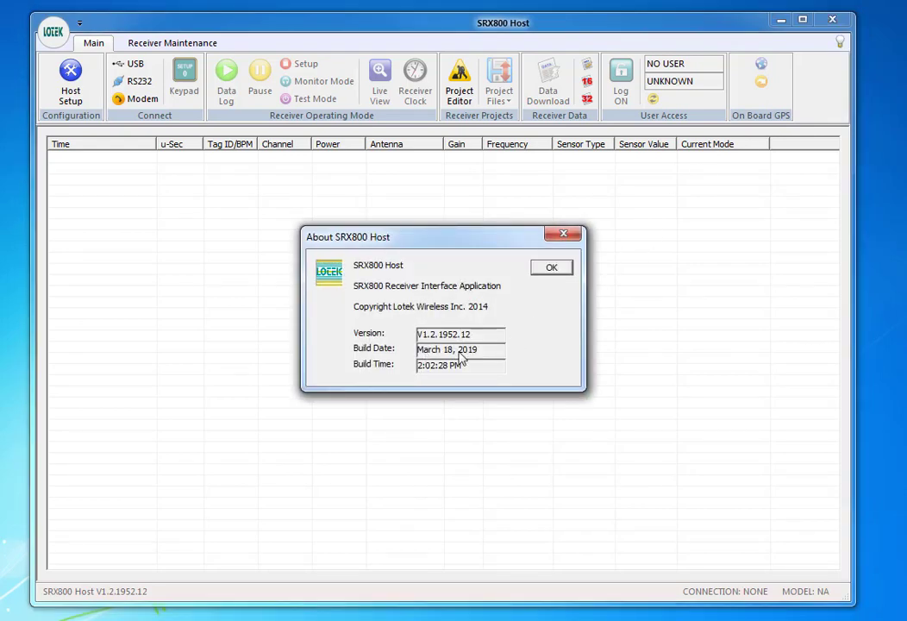
{"action": "mouse_move", "coordinate": [531, 369]}
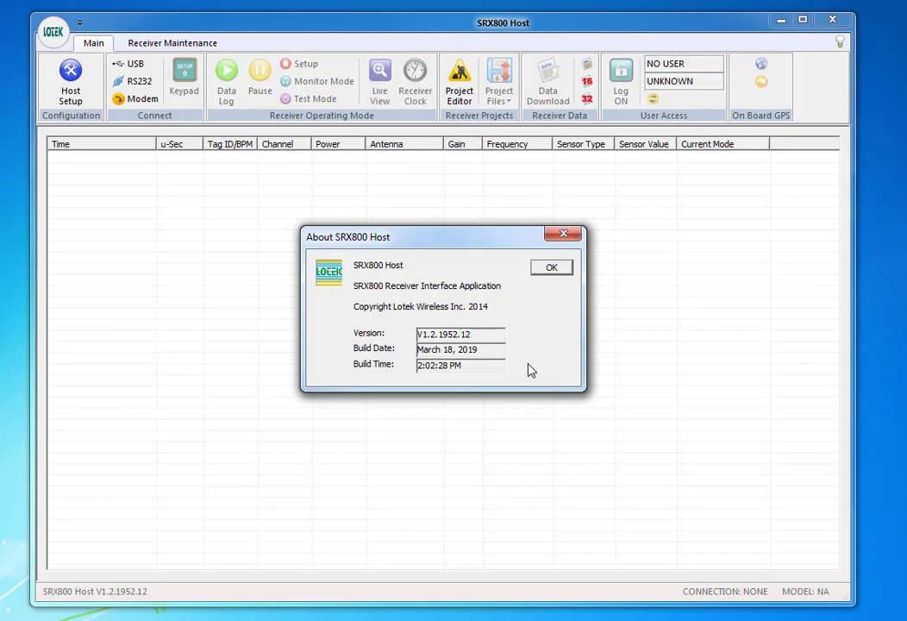
{"action": "left_click", "coordinate": [551, 265]}
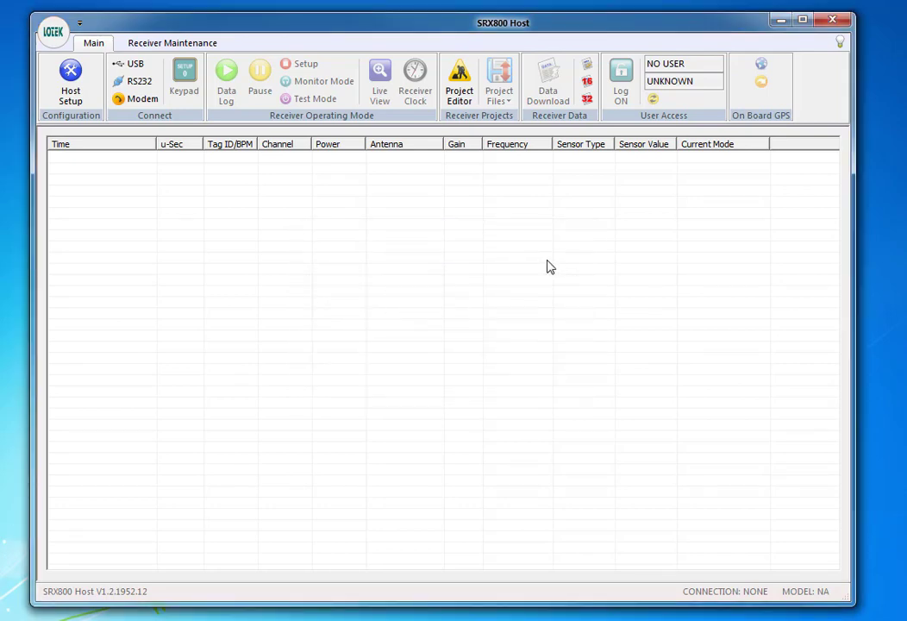
{"action": "mouse_move", "coordinate": [3, 78]}
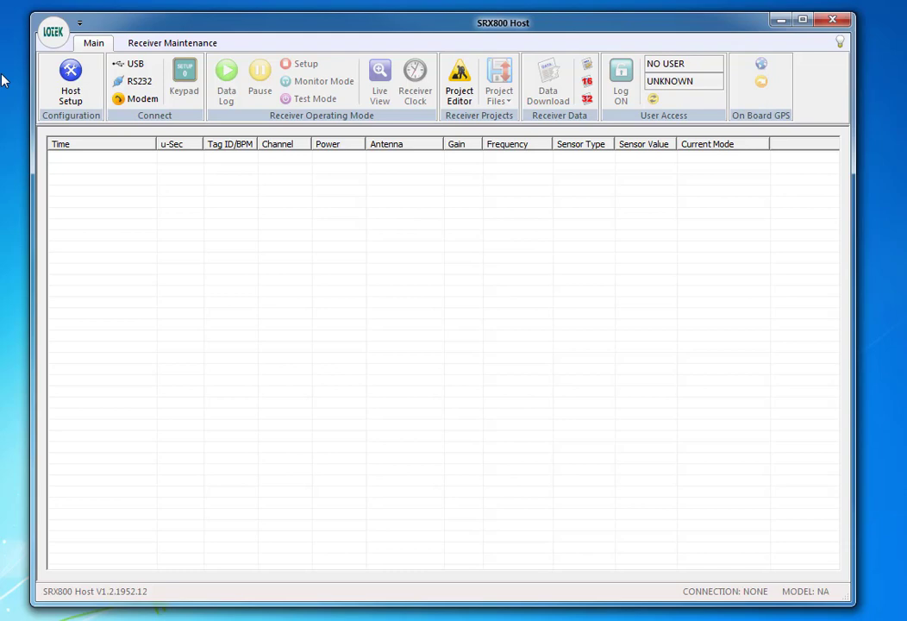
{"action": "mouse_move", "coordinate": [143, 198]}
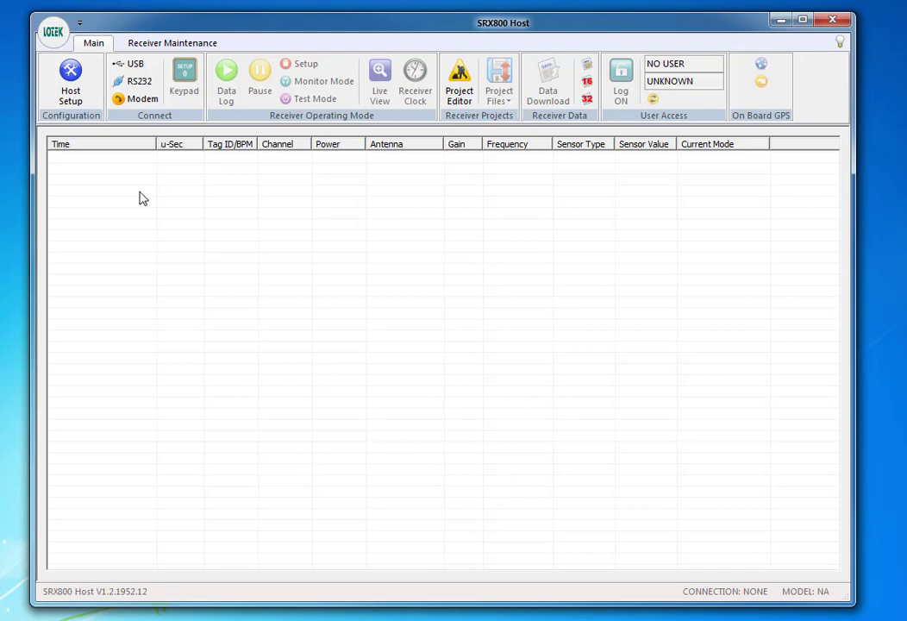
Step: Connect SRX800 Host to the receiver over USB
{"action": "left_click", "coordinate": [131, 64]}
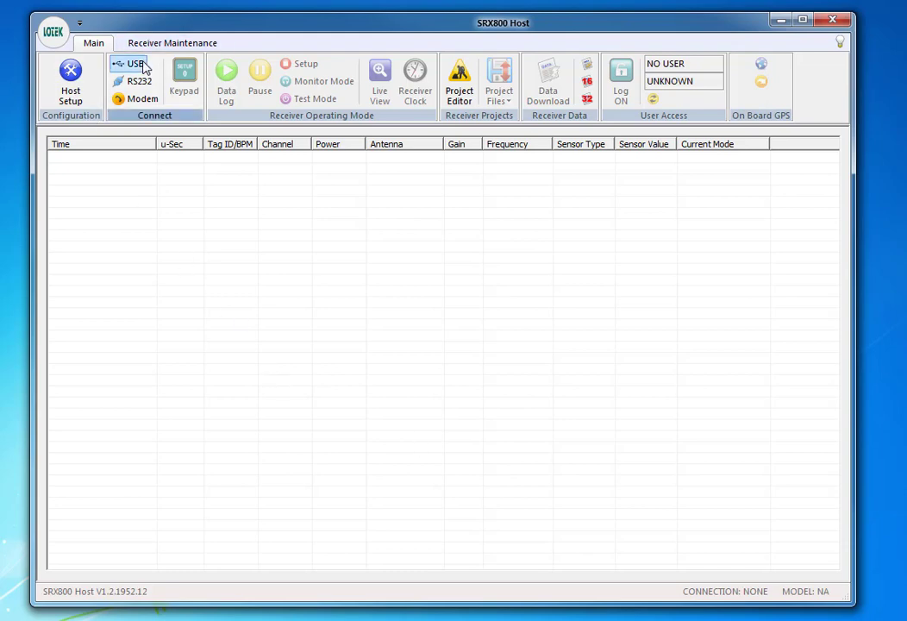
{"action": "mouse_move", "coordinate": [135, 69]}
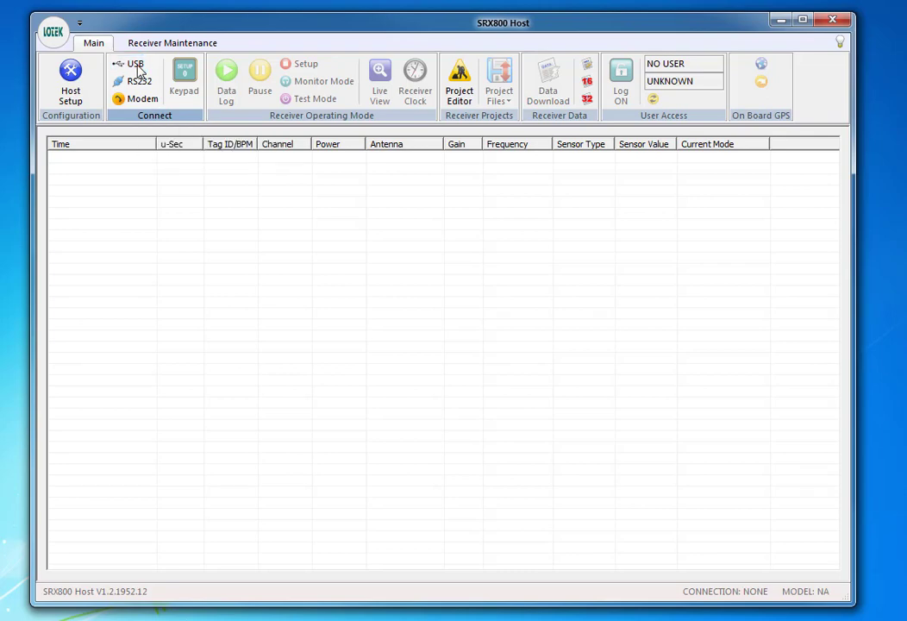
{"action": "left_click", "coordinate": [134, 62]}
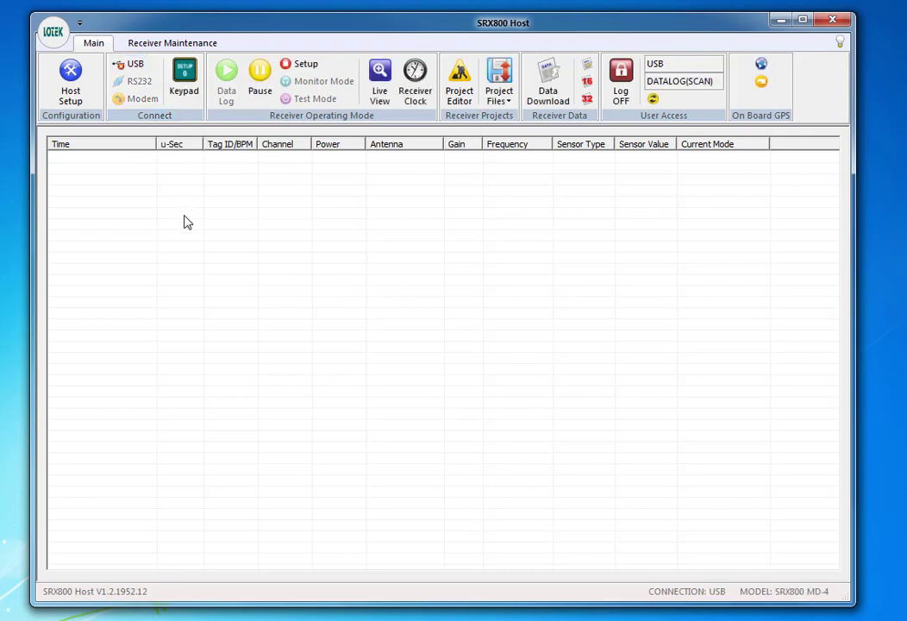
{"action": "mouse_move", "coordinate": [54, 291]}
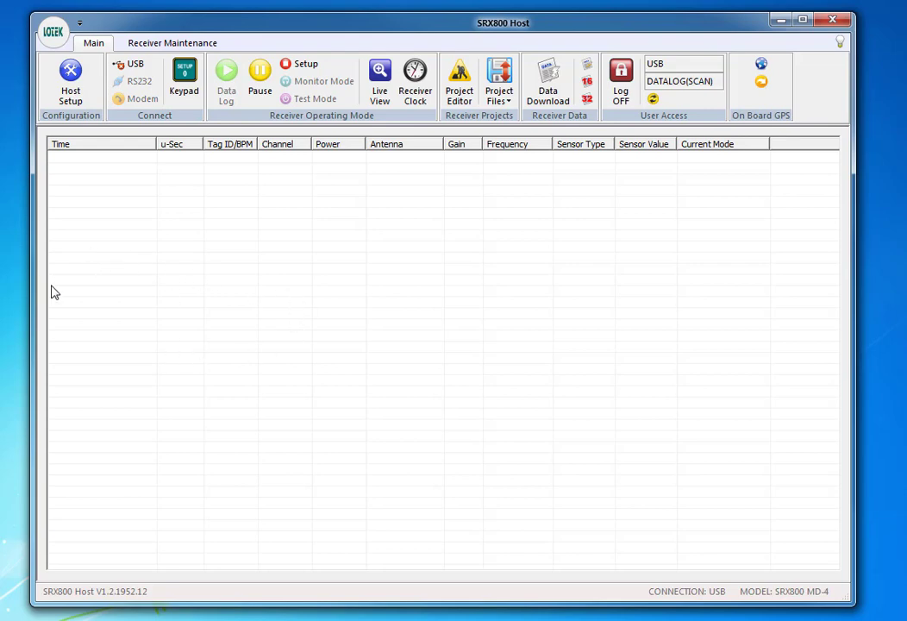
{"action": "mouse_move", "coordinate": [198, 603]}
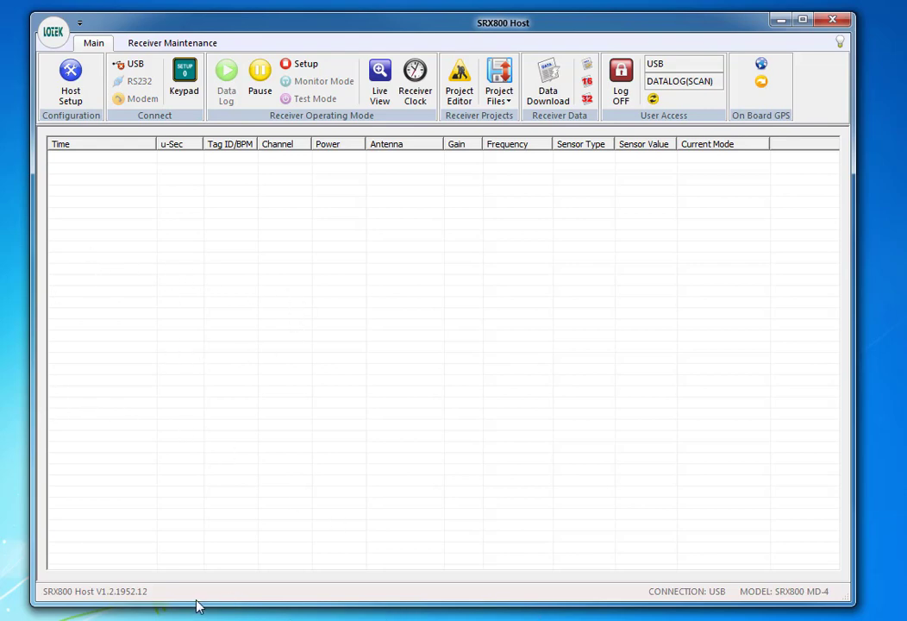
{"action": "left_click", "coordinate": [681, 81]}
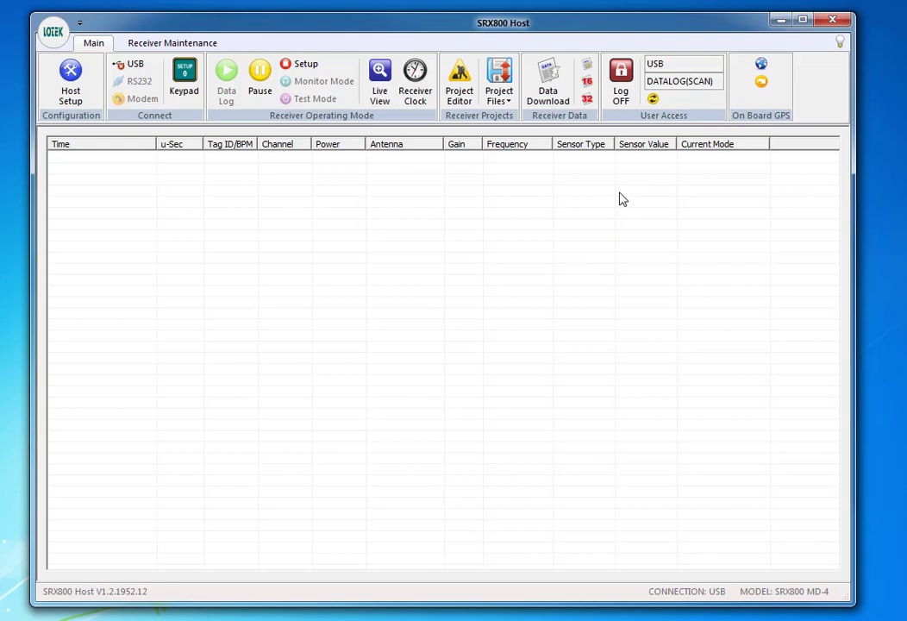
{"action": "mouse_move", "coordinate": [688, 334]}
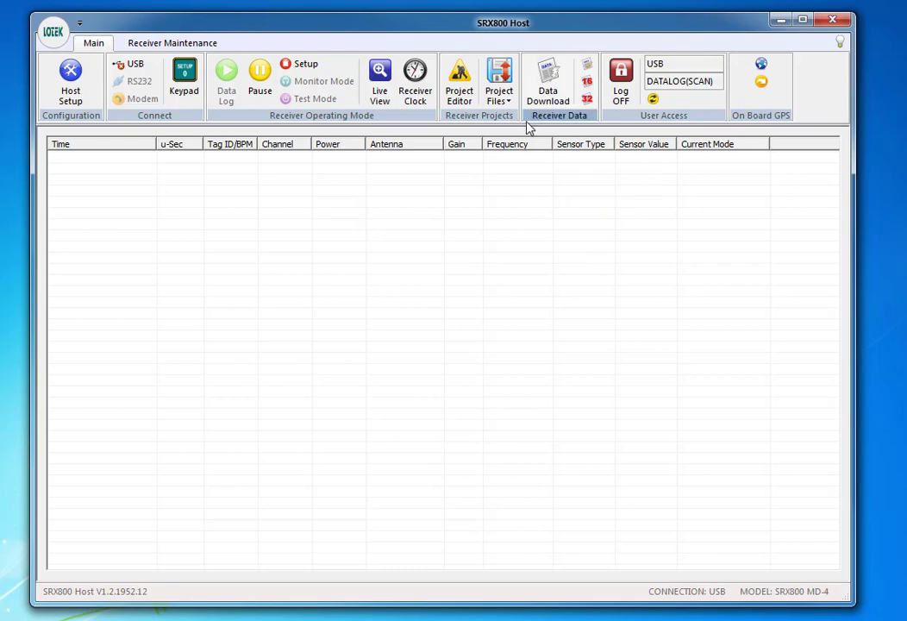
{"action": "mouse_move", "coordinate": [548, 83]}
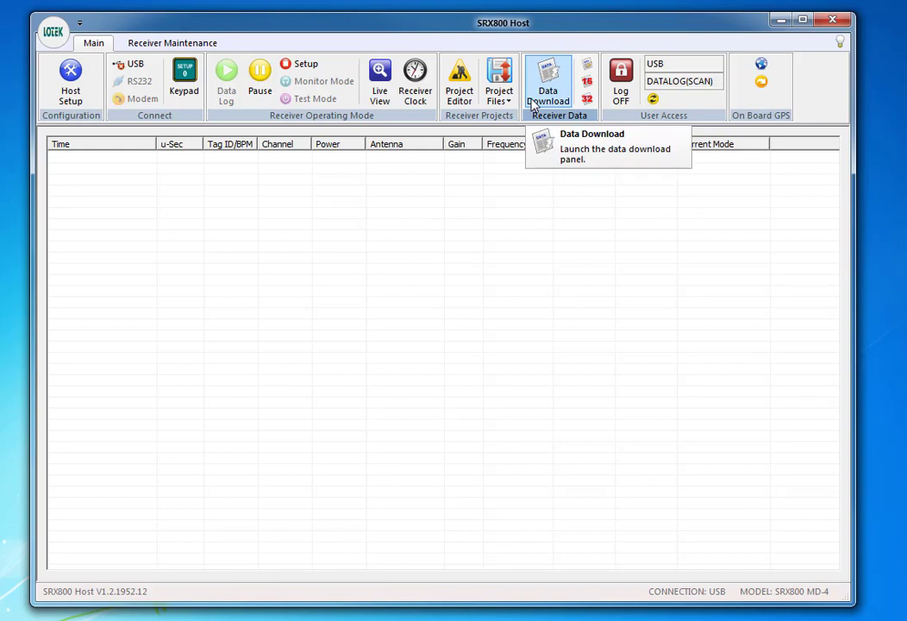
{"action": "mouse_move", "coordinate": [552, 219]}
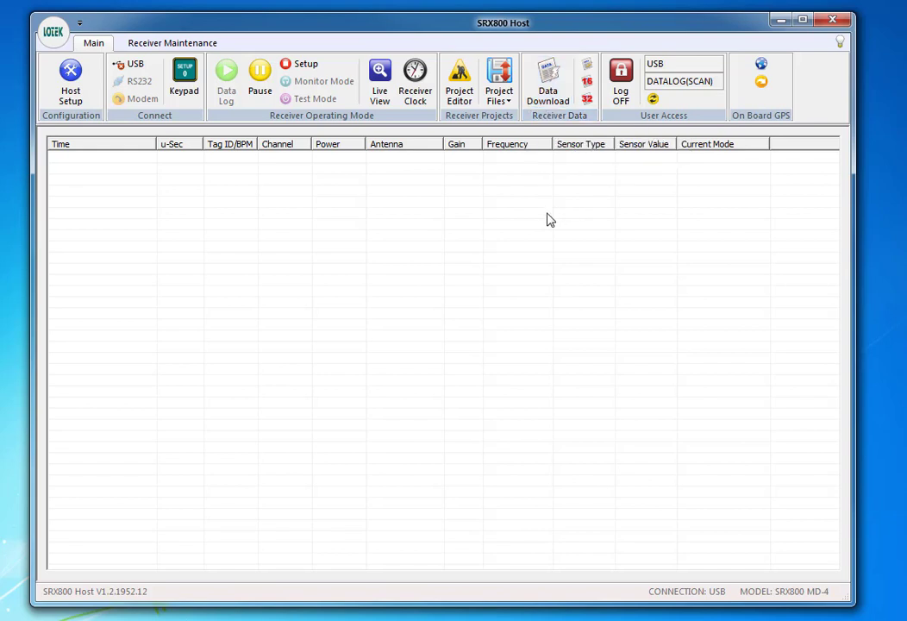
{"action": "mouse_move", "coordinate": [648, 200]}
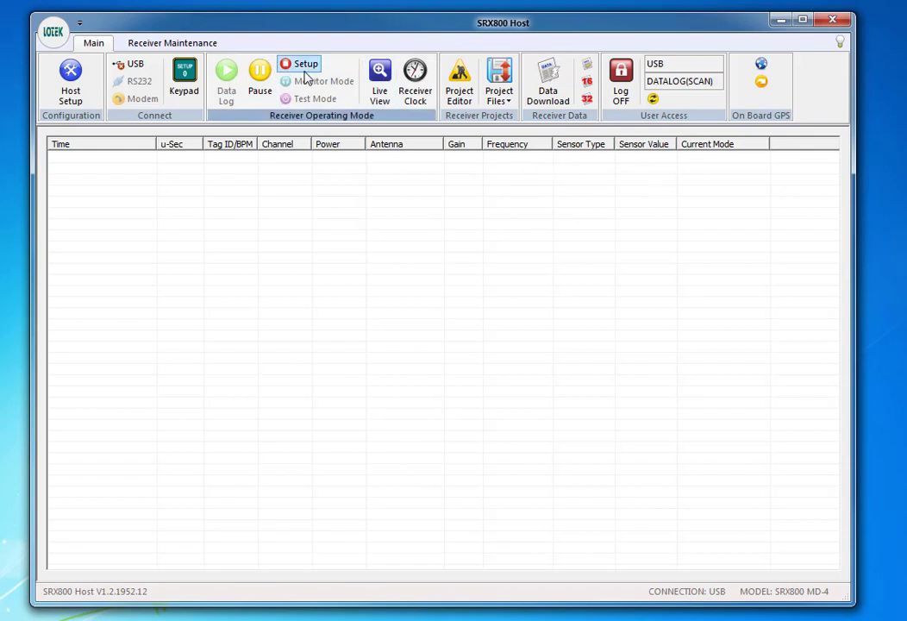
{"action": "mouse_move", "coordinate": [301, 69]}
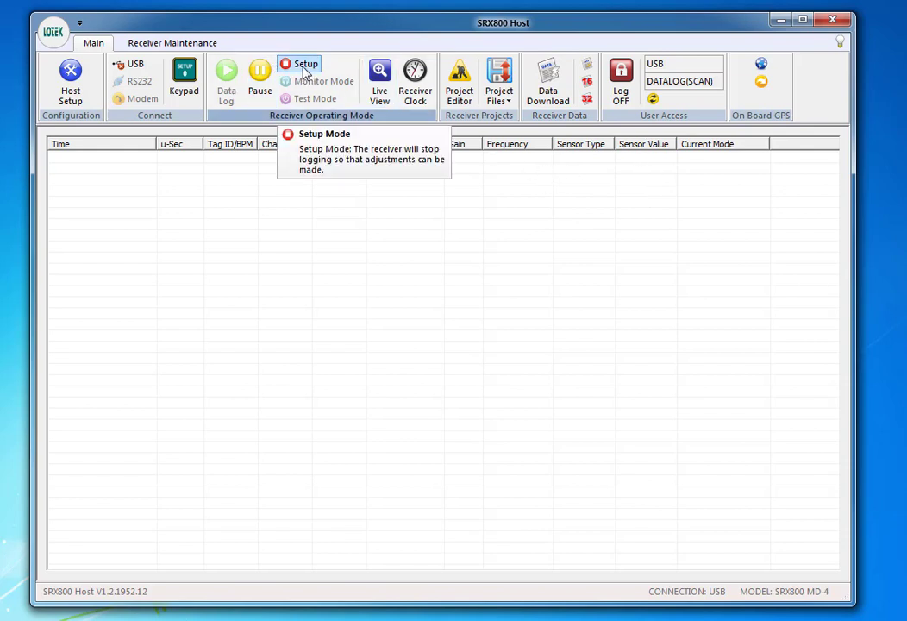
Step: Switch the receiver into Setup mode and bring up the Data Download panel
{"action": "left_click", "coordinate": [300, 69]}
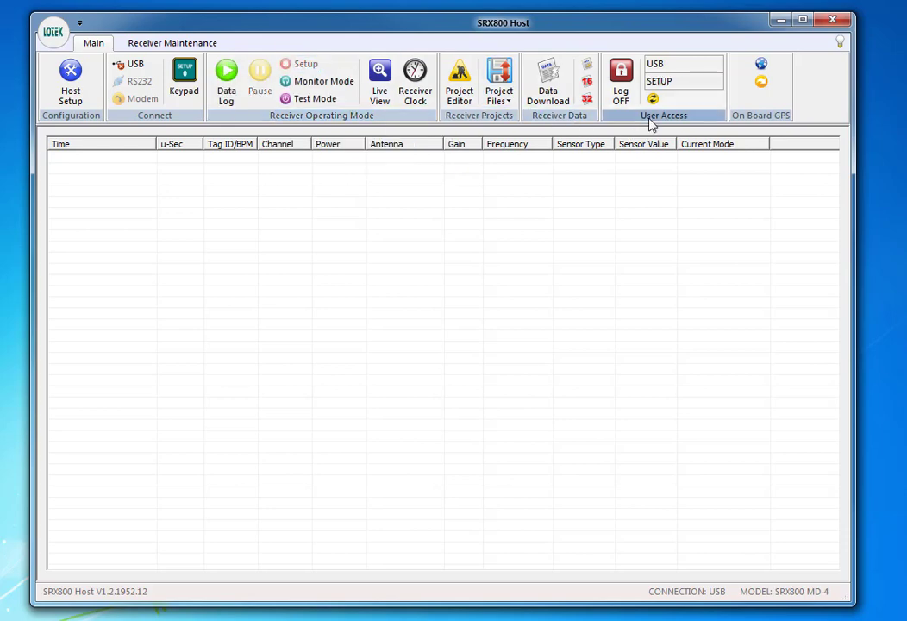
{"action": "left_click", "coordinate": [683, 81]}
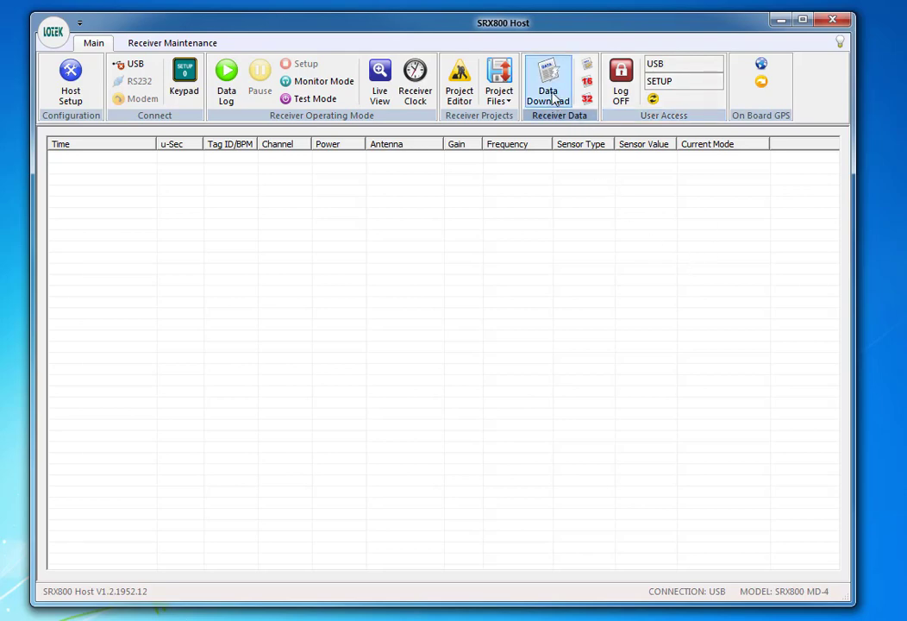
{"action": "left_click", "coordinate": [548, 83]}
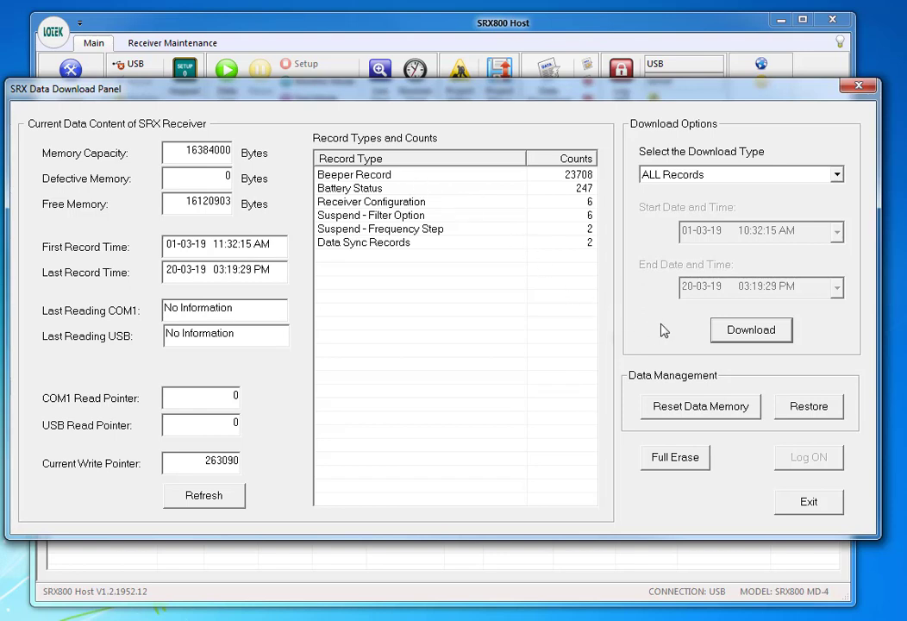
{"action": "mouse_move", "coordinate": [734, 341]}
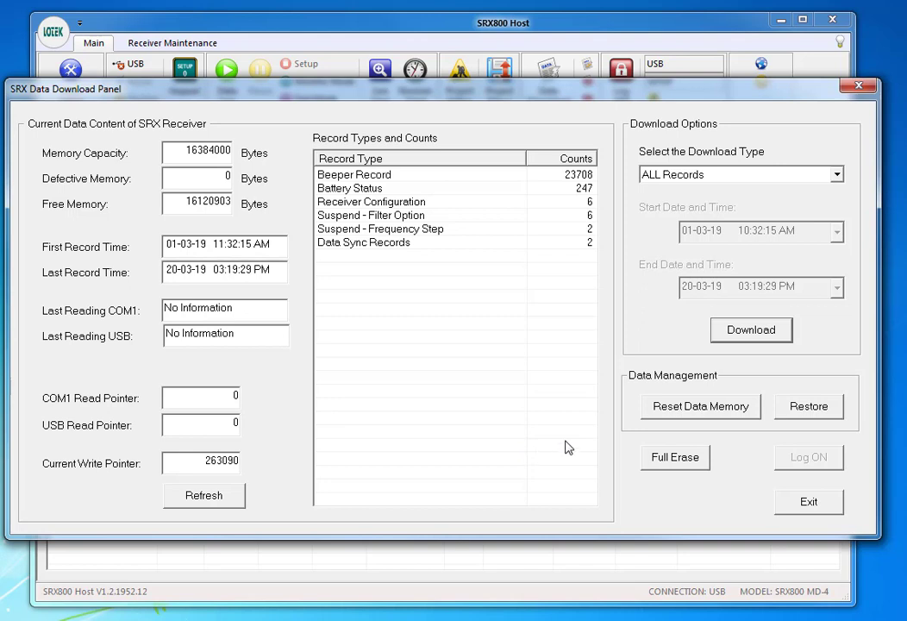
{"action": "mouse_move", "coordinate": [686, 412]}
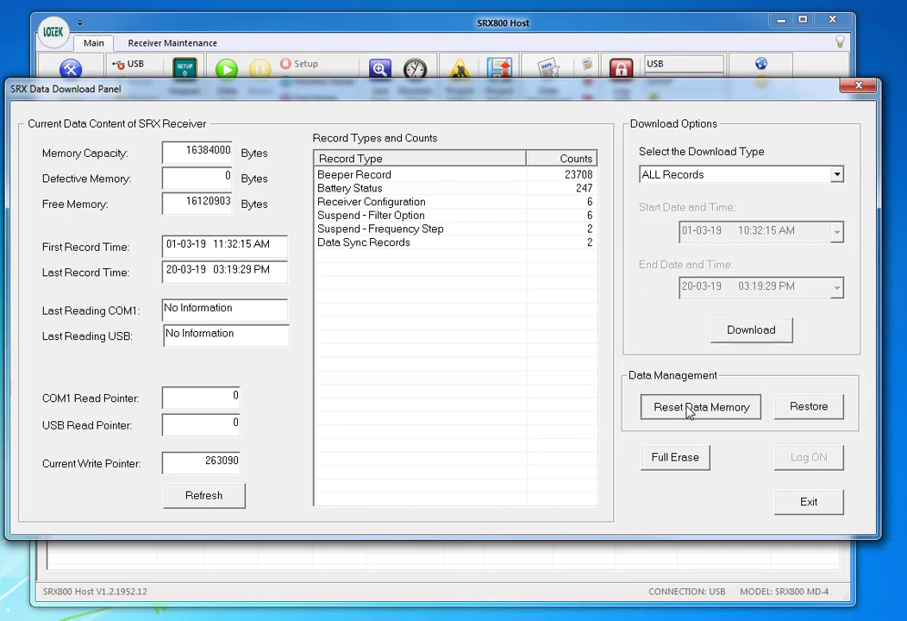
Step: Reset the receiver's data memory pointers, confirming Yes, and exit Data Download
{"action": "left_click", "coordinate": [700, 407]}
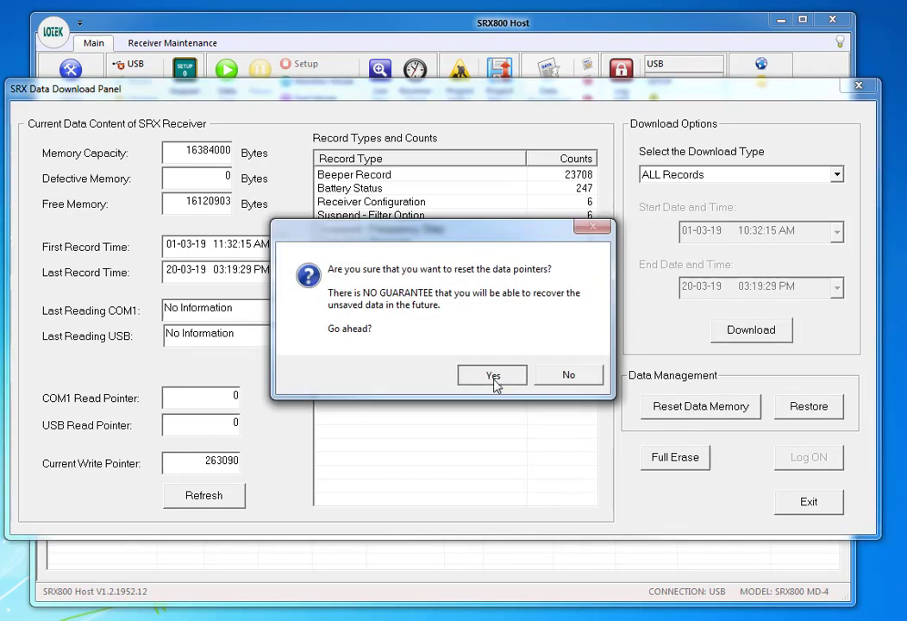
{"action": "left_click", "coordinate": [492, 374]}
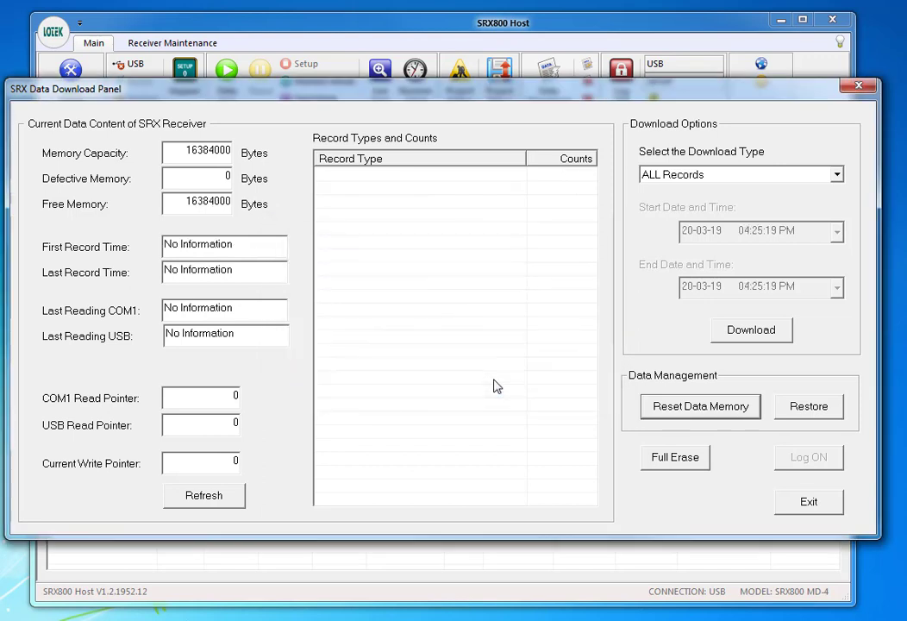
{"action": "mouse_move", "coordinate": [607, 524]}
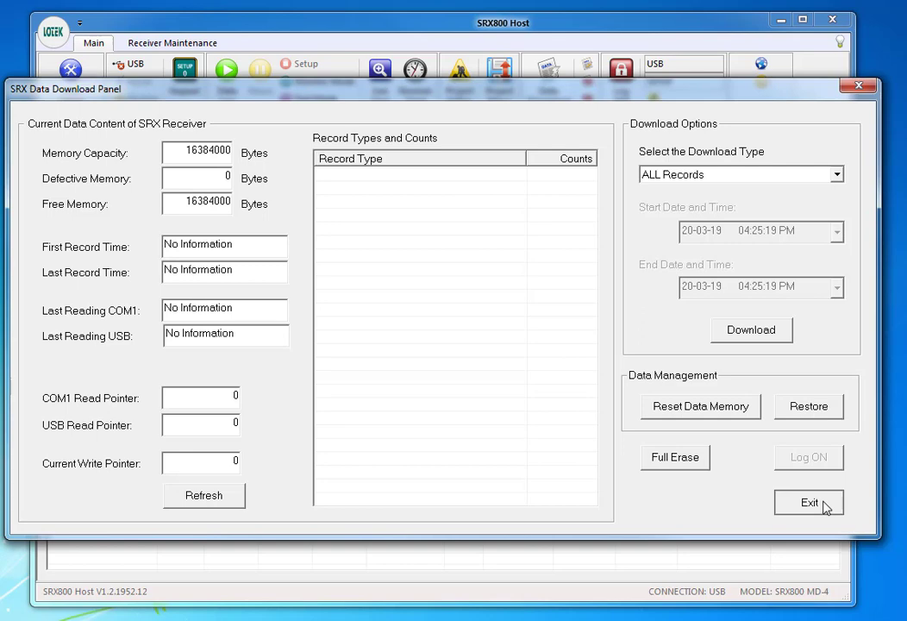
{"action": "left_click", "coordinate": [808, 502]}
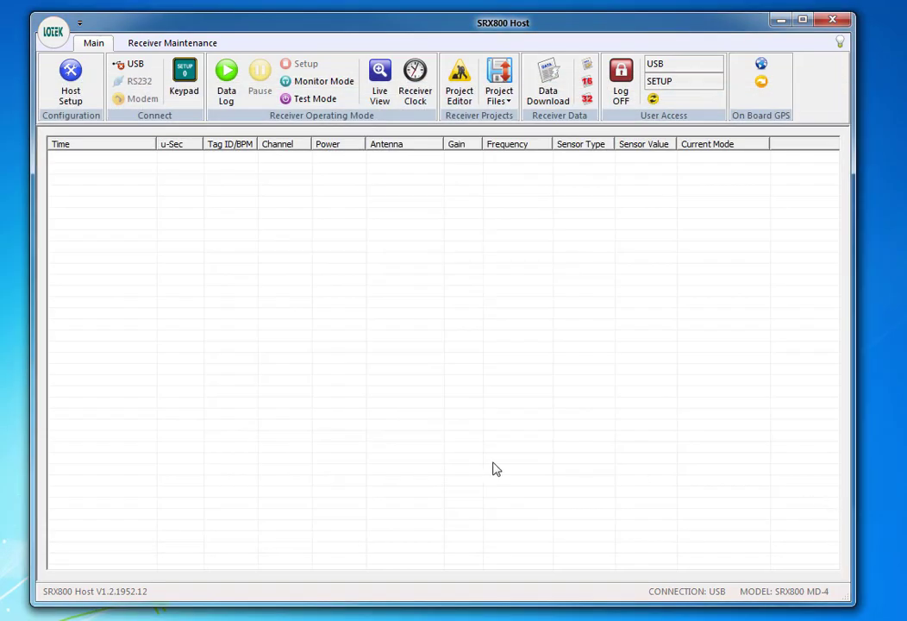
{"action": "mouse_move", "coordinate": [324, 81]}
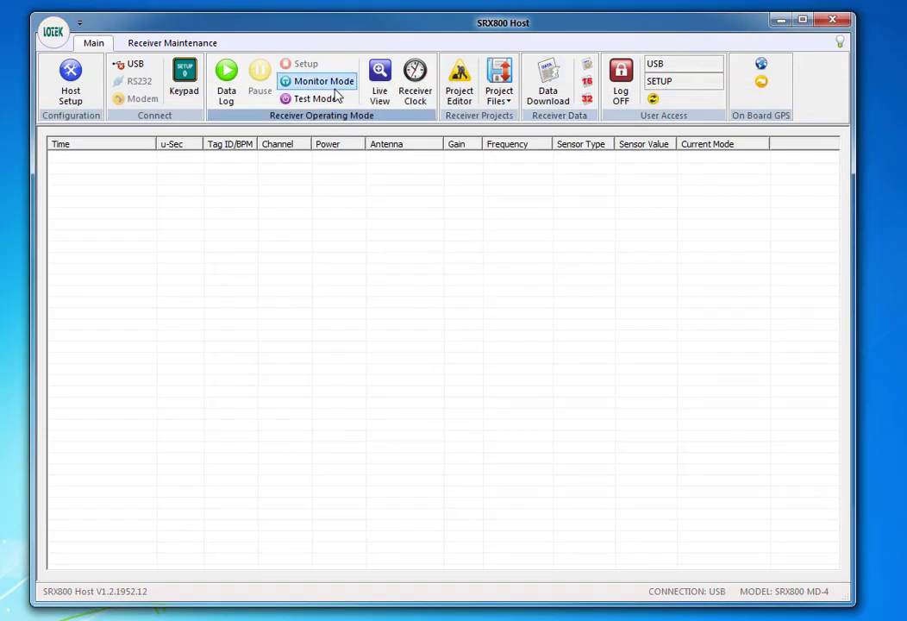
{"action": "left_click", "coordinate": [316, 98]}
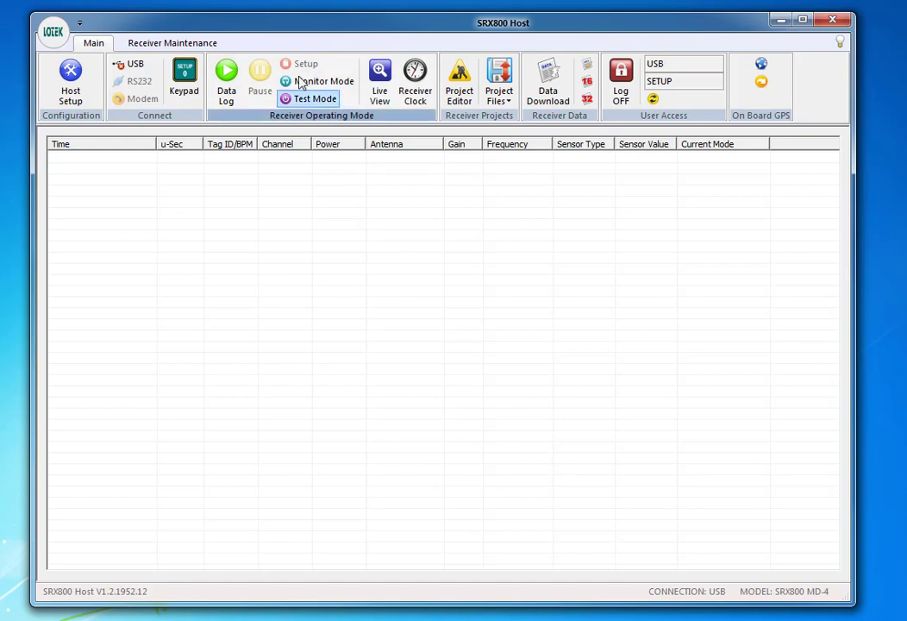
Step: Start a High Level firmware update from the Receiver Maintenance functions
{"action": "left_click", "coordinate": [172, 41]}
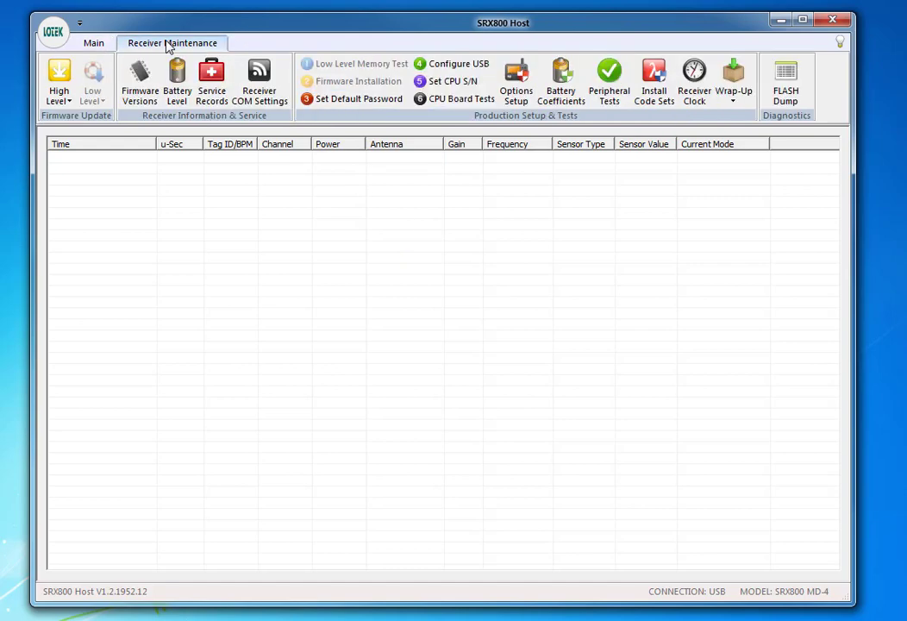
{"action": "mouse_move", "coordinate": [169, 43]}
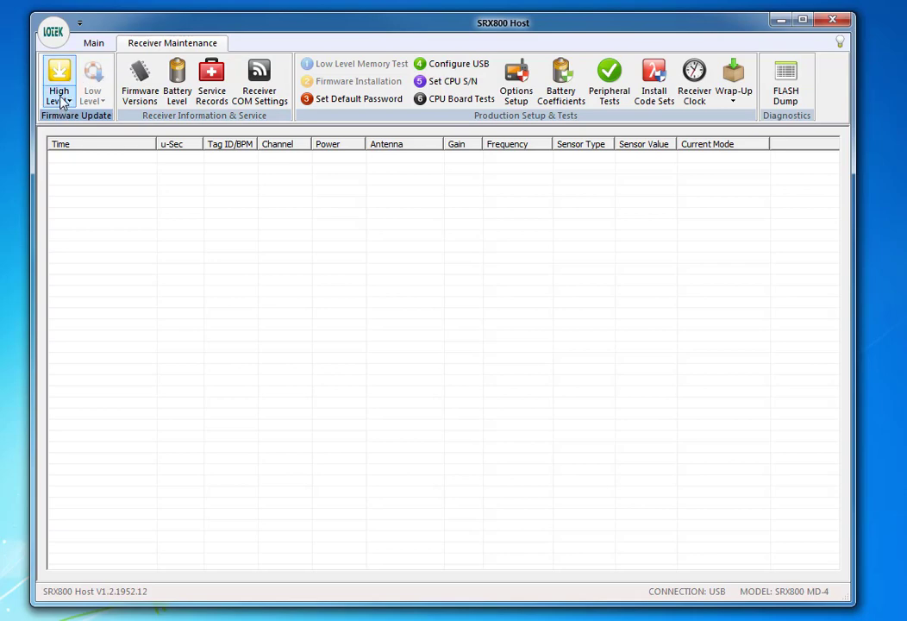
{"action": "left_click", "coordinate": [58, 83]}
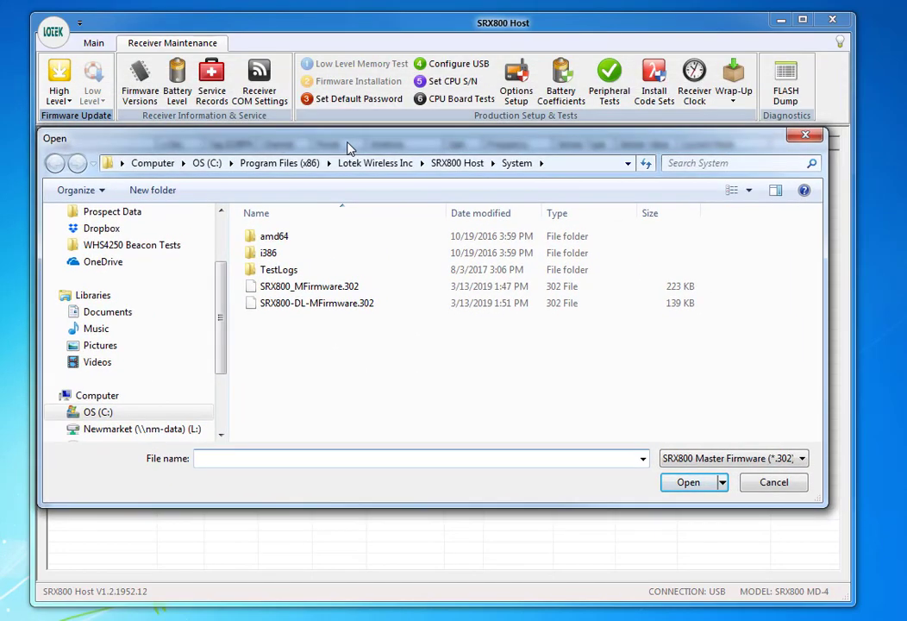
Step: Select SRX800_MFirmware.302 as the master firmware file and begin sending it to the receiver
{"action": "left_click", "coordinate": [317, 304]}
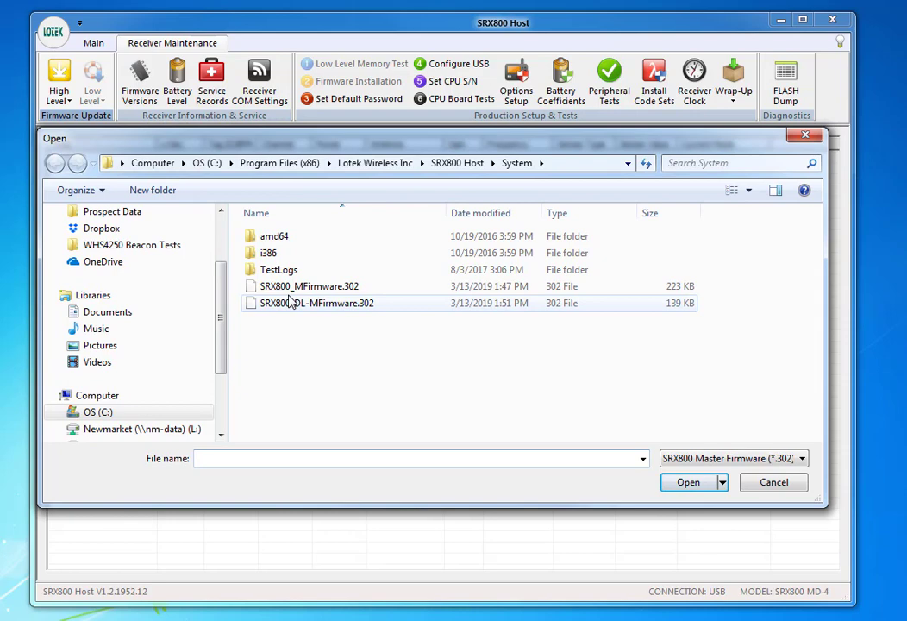
{"action": "mouse_move", "coordinate": [296, 290]}
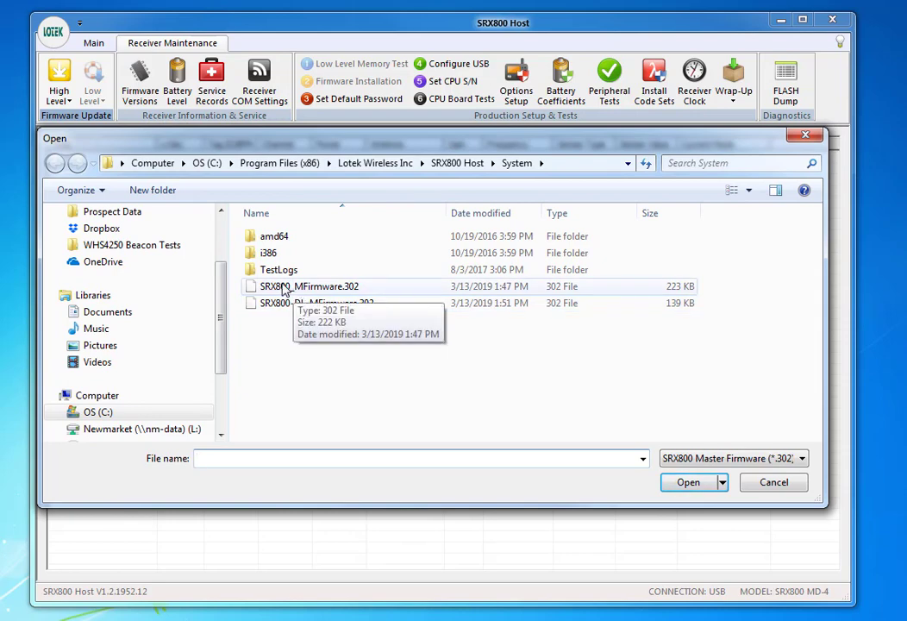
{"action": "left_click", "coordinate": [308, 286]}
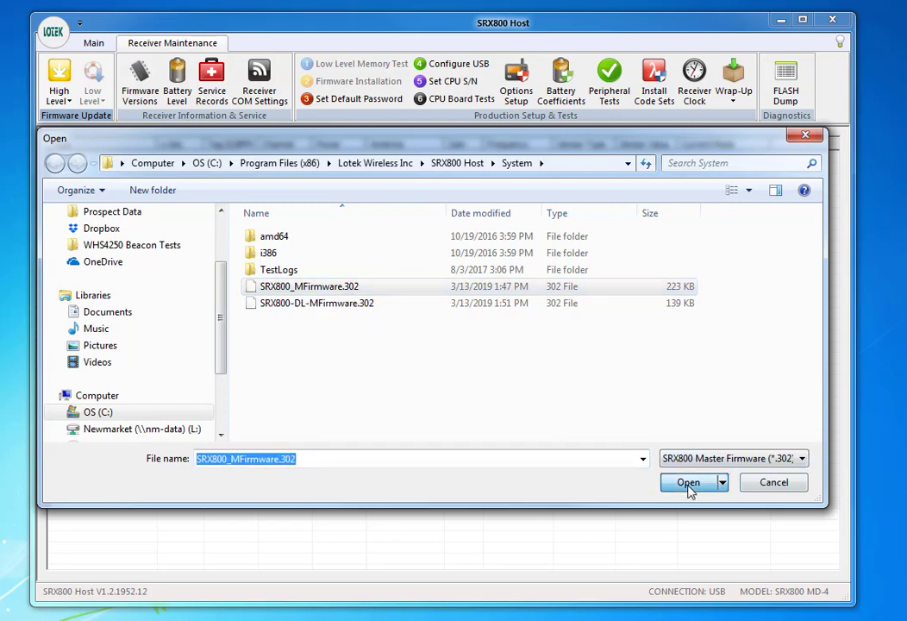
{"action": "left_click", "coordinate": [686, 482]}
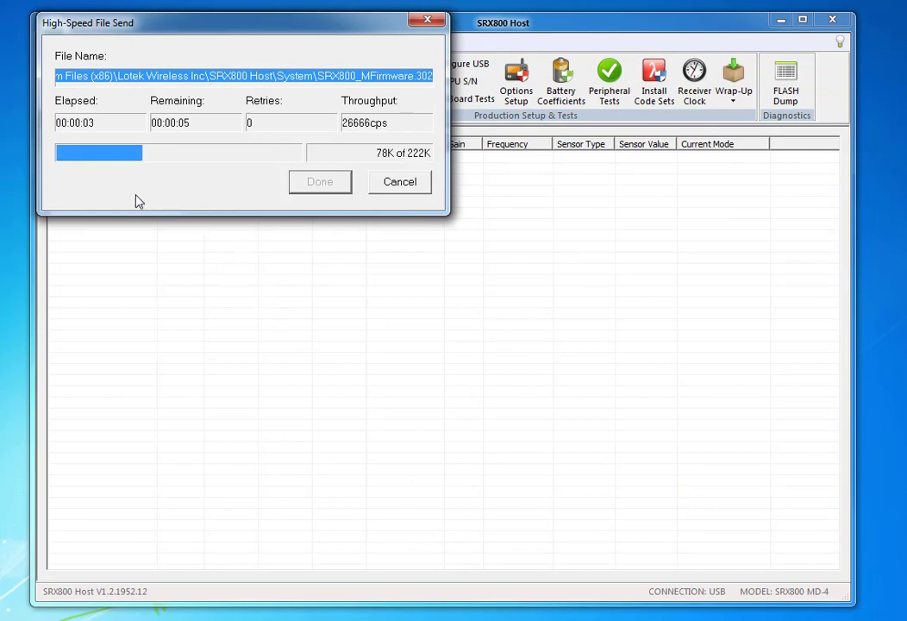
{"action": "mouse_move", "coordinate": [410, 350]}
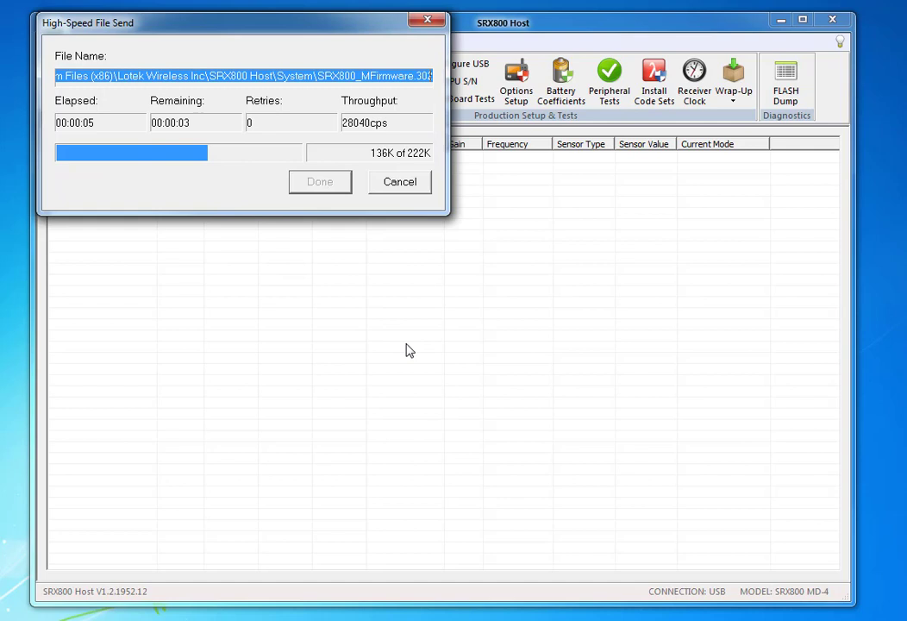
{"action": "mouse_move", "coordinate": [255, 211]}
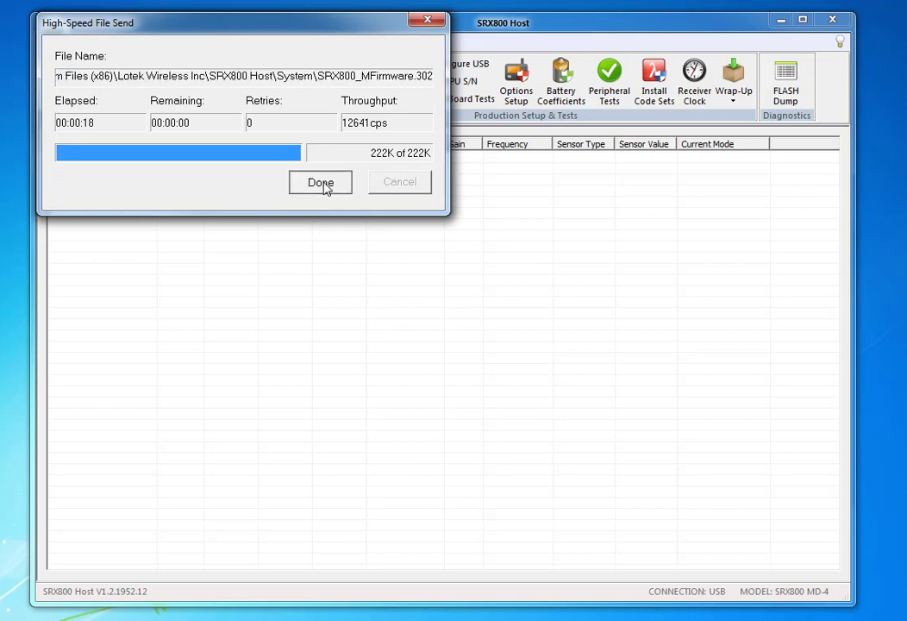
Step: Close the High-Speed File Send window after the 222K transfer completes
{"action": "left_click", "coordinate": [321, 183]}
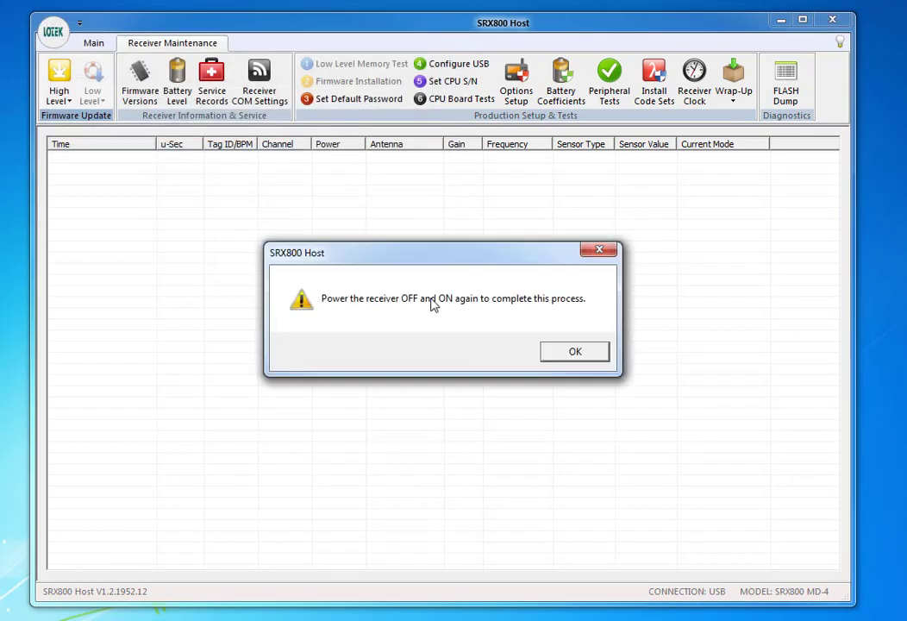
{"action": "mouse_move", "coordinate": [481, 328]}
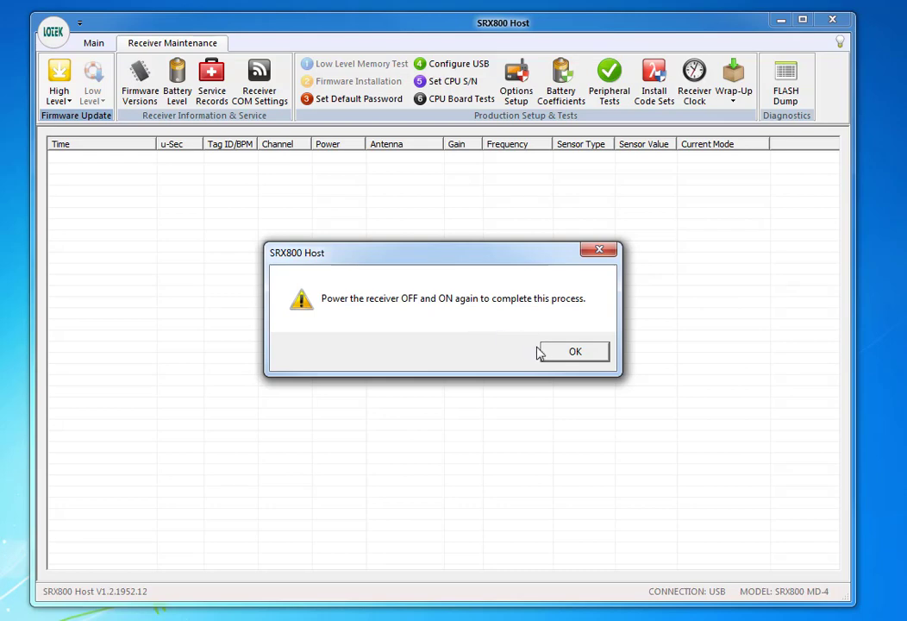
{"action": "mouse_move", "coordinate": [559, 361]}
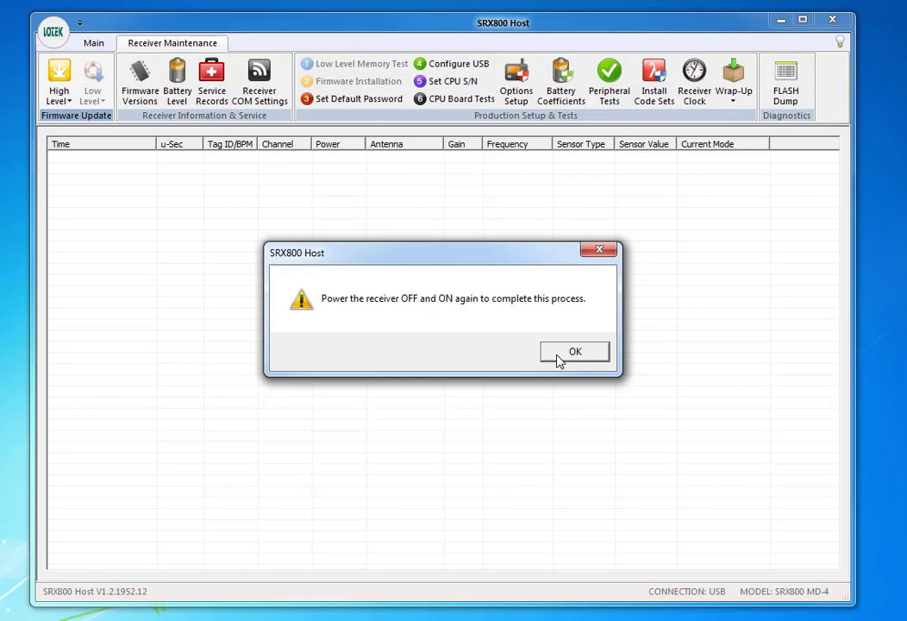
Step: Acknowledge the power-cycle notice with OK after restarting the receiver
{"action": "left_click", "coordinate": [574, 352]}
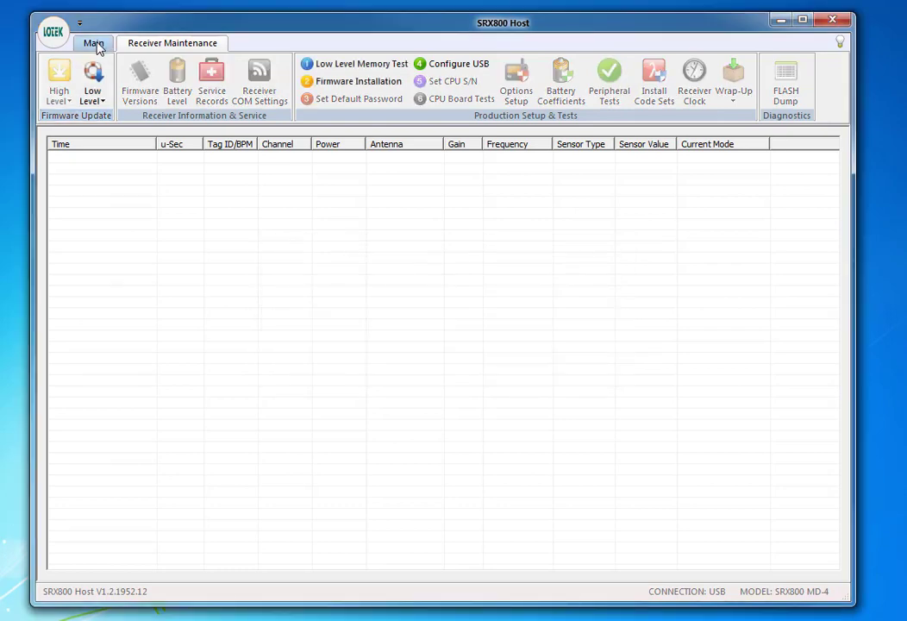
Step: Reconnect to the receiver over USB and log on for write access
{"action": "left_click", "coordinate": [93, 41]}
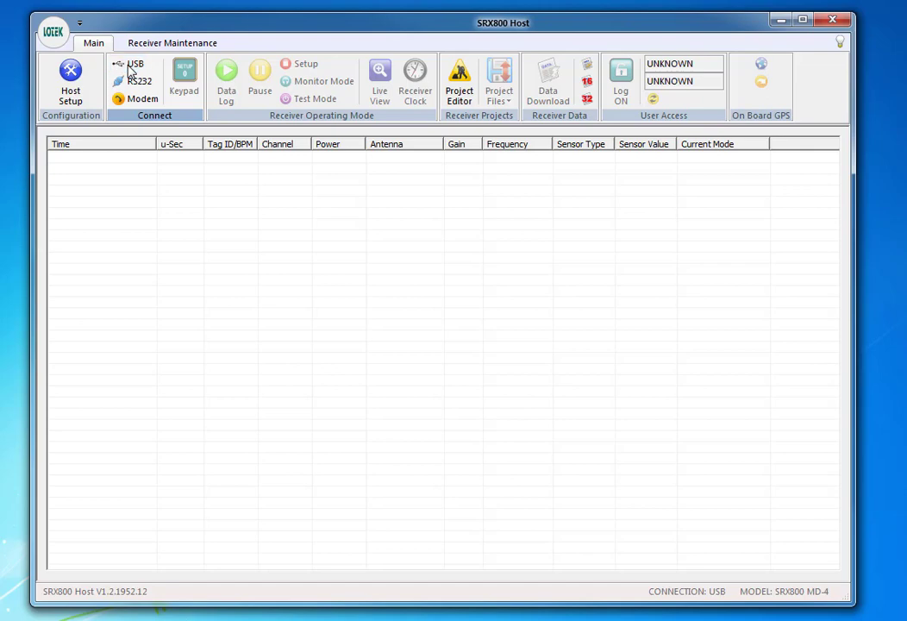
{"action": "left_click", "coordinate": [135, 69]}
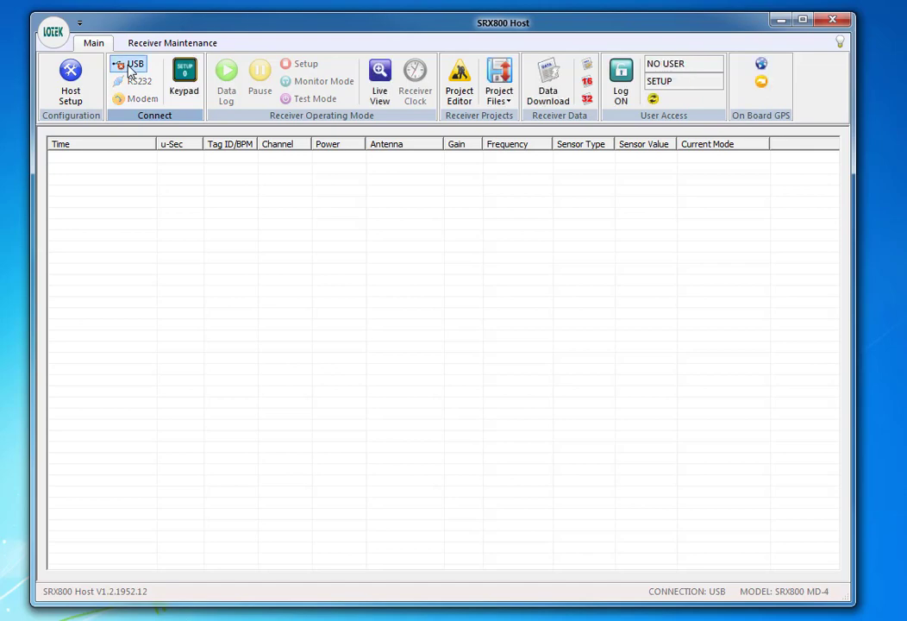
{"action": "mouse_move", "coordinate": [621, 82]}
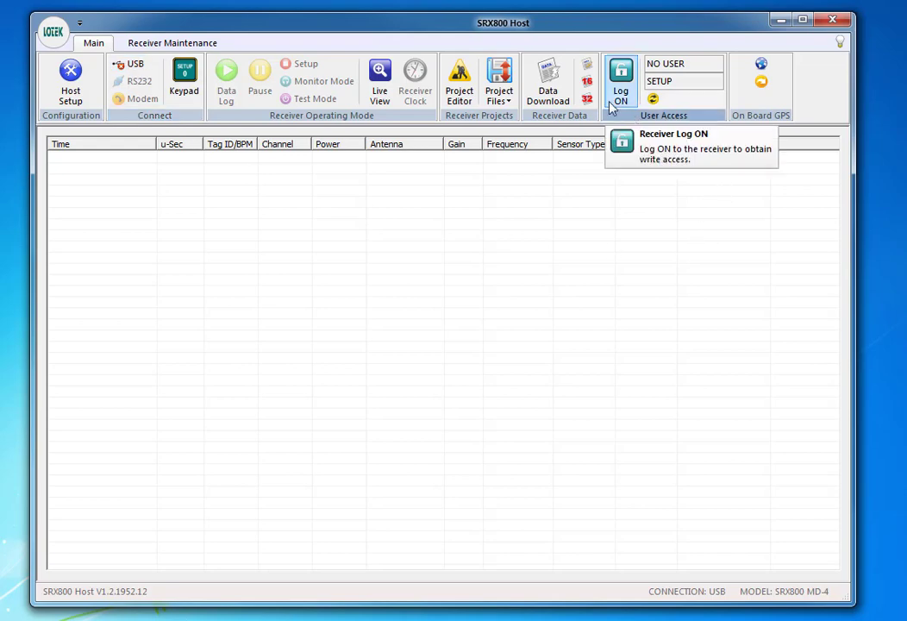
{"action": "left_click", "coordinate": [621, 82]}
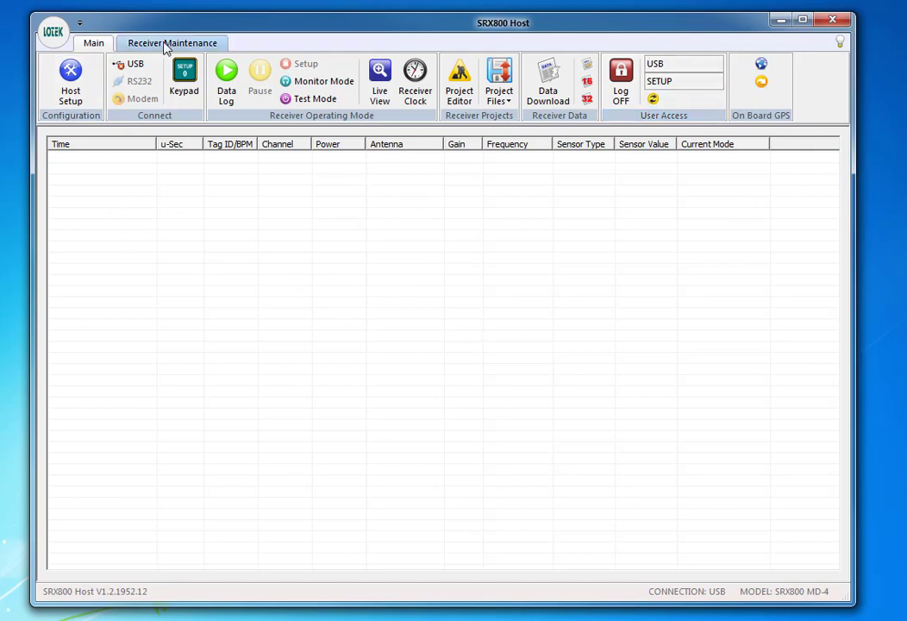
Step: Start a High Level slave firmware update from Receiver Maintenance, bringing up the file chooser
{"action": "left_click", "coordinate": [173, 43]}
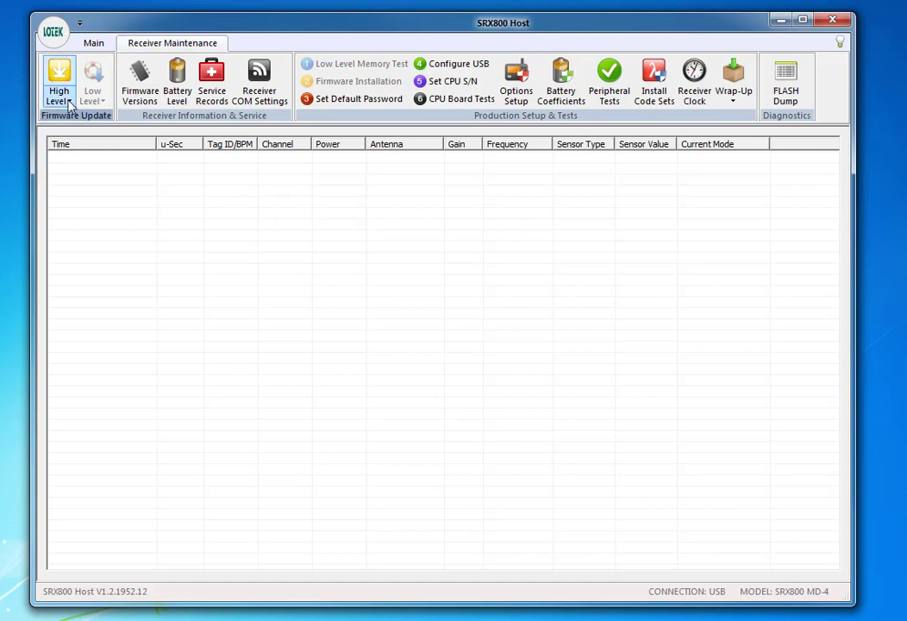
{"action": "left_click", "coordinate": [59, 83]}
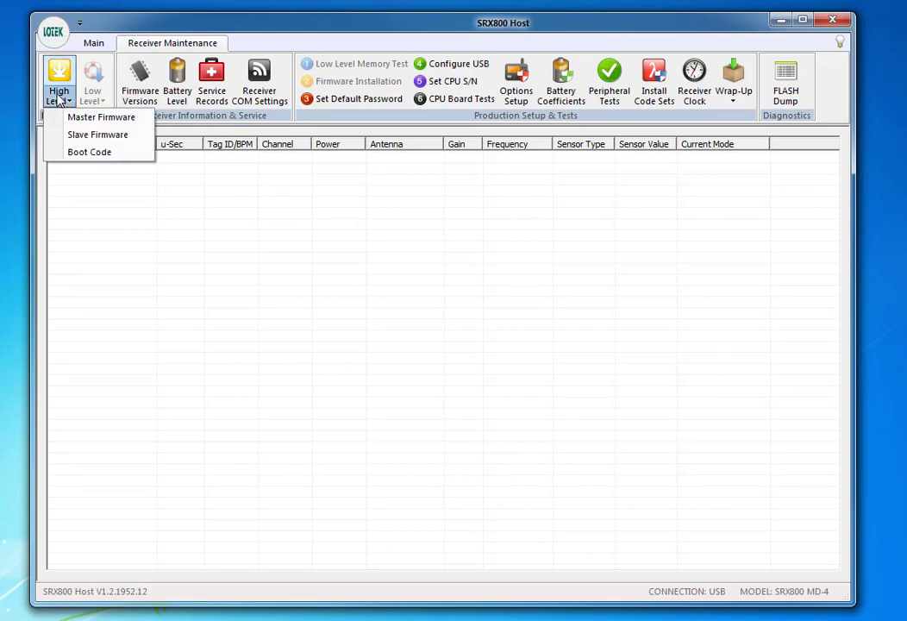
{"action": "mouse_move", "coordinate": [97, 134]}
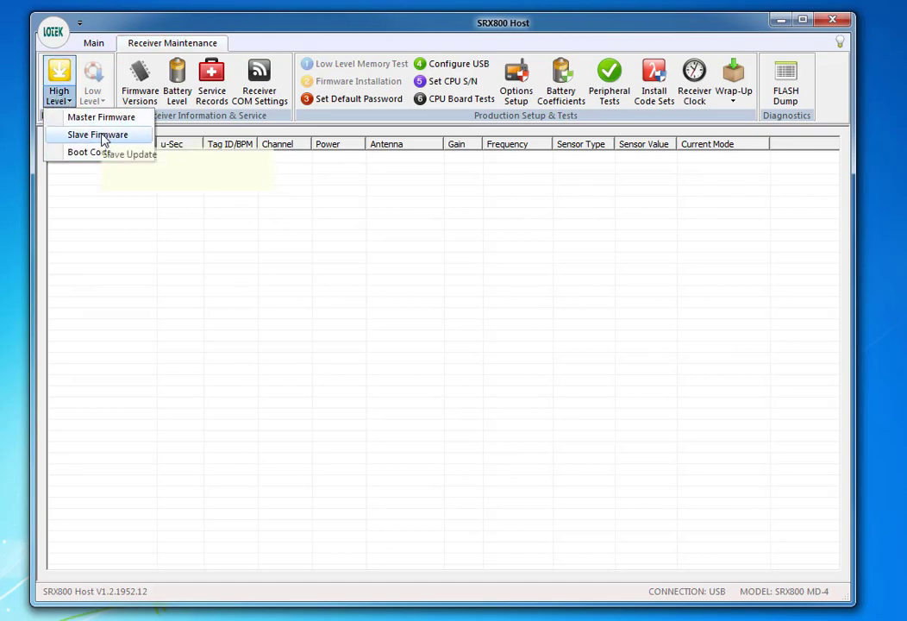
{"action": "left_click", "coordinate": [98, 134]}
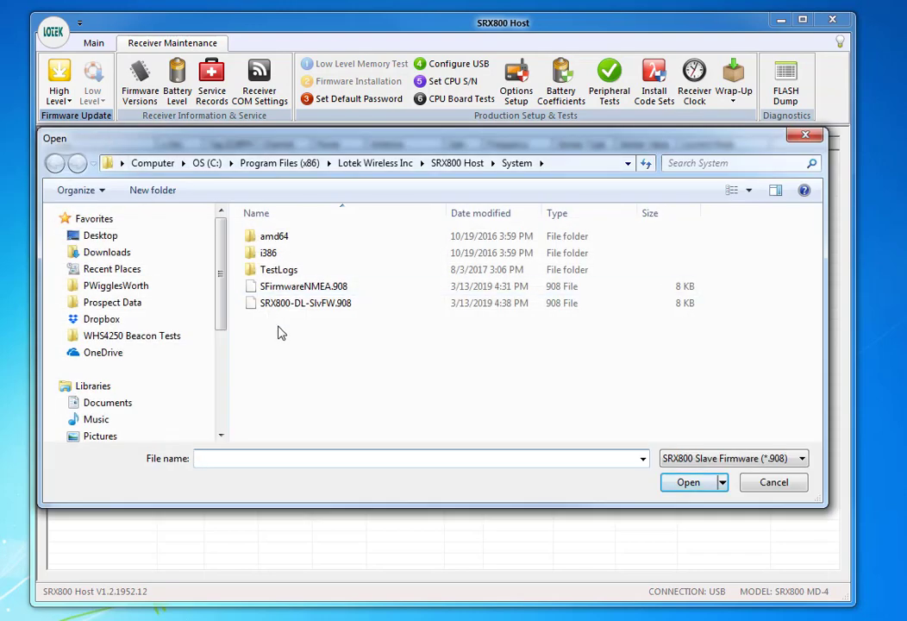
Step: Load SFirmwareNMEA.908 as the slave firmware and send it to the receiver
{"action": "left_click", "coordinate": [303, 286]}
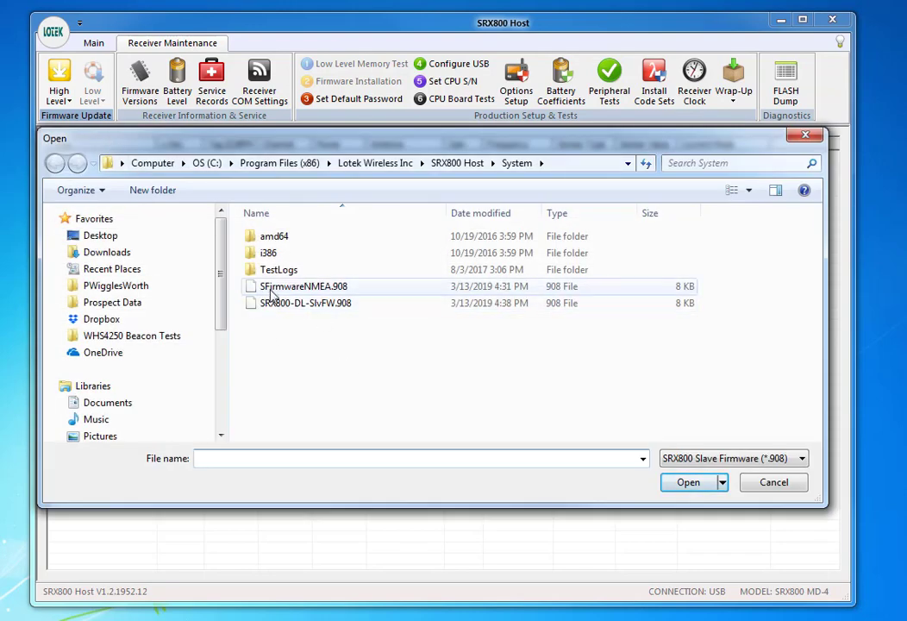
{"action": "mouse_move", "coordinate": [302, 286]}
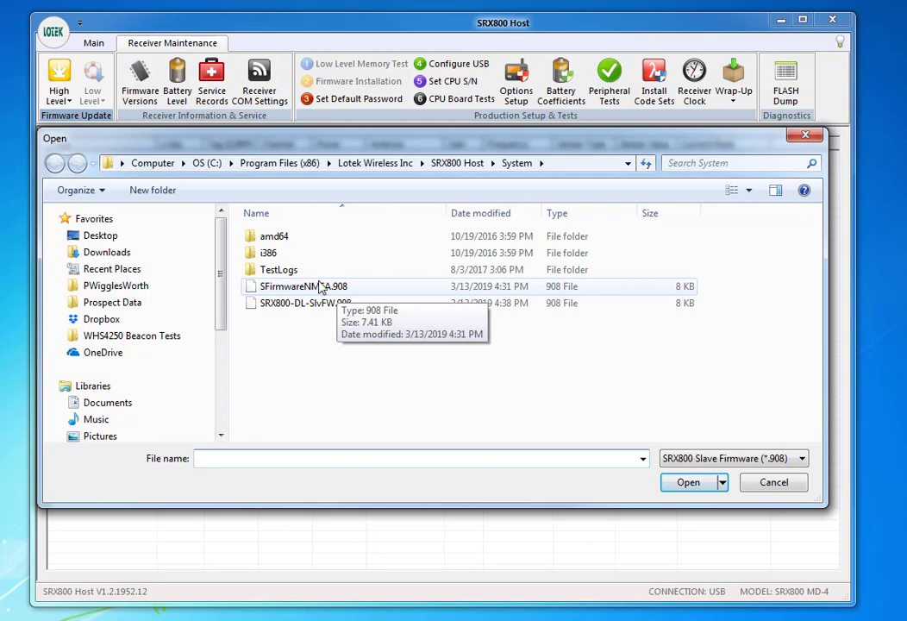
{"action": "left_click", "coordinate": [304, 286]}
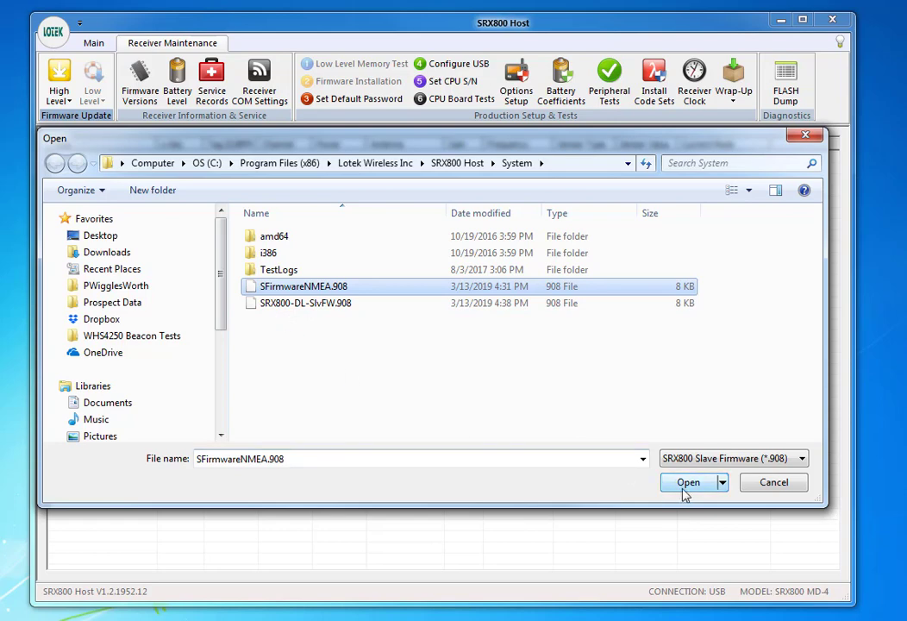
{"action": "mouse_move", "coordinate": [690, 491]}
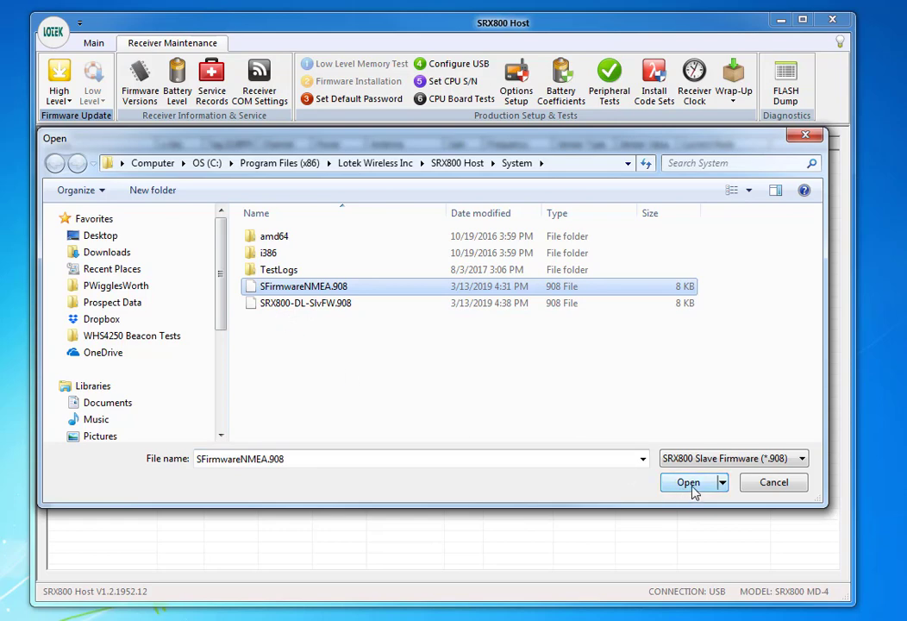
{"action": "left_click", "coordinate": [688, 482]}
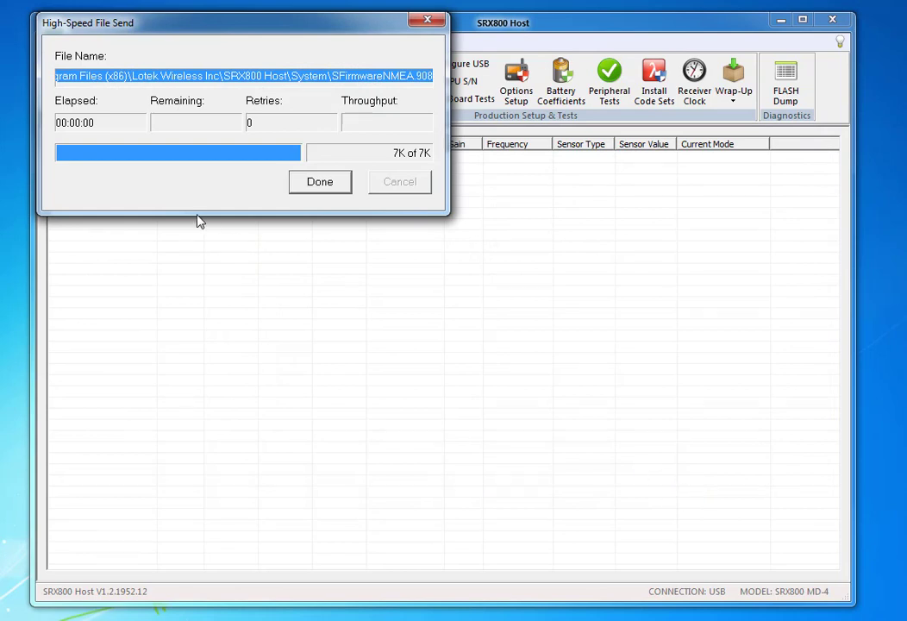
{"action": "mouse_move", "coordinate": [200, 205]}
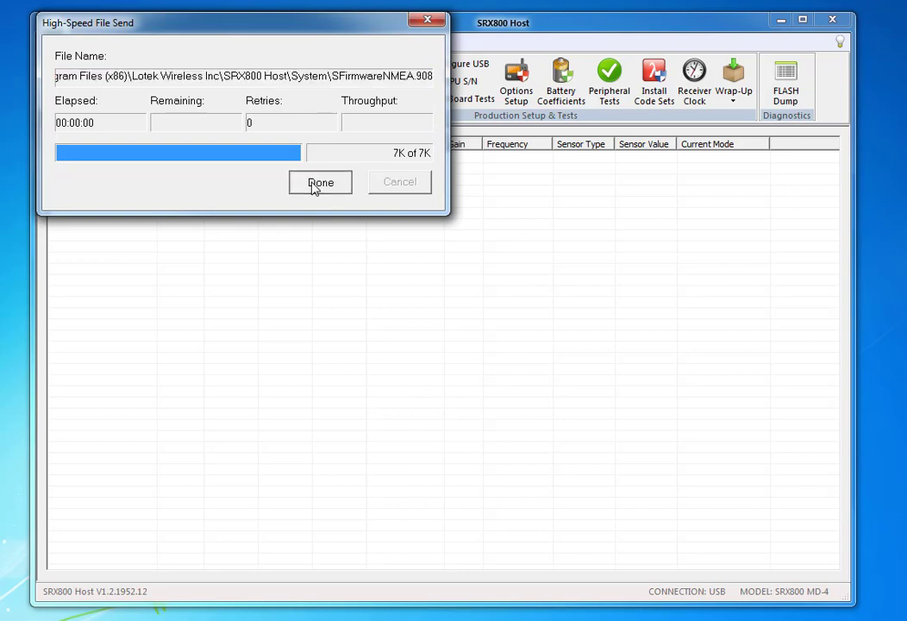
Step: Finish the 7K of 7K transfer so the slave processor reports successful reprogramming
{"action": "left_click", "coordinate": [321, 182]}
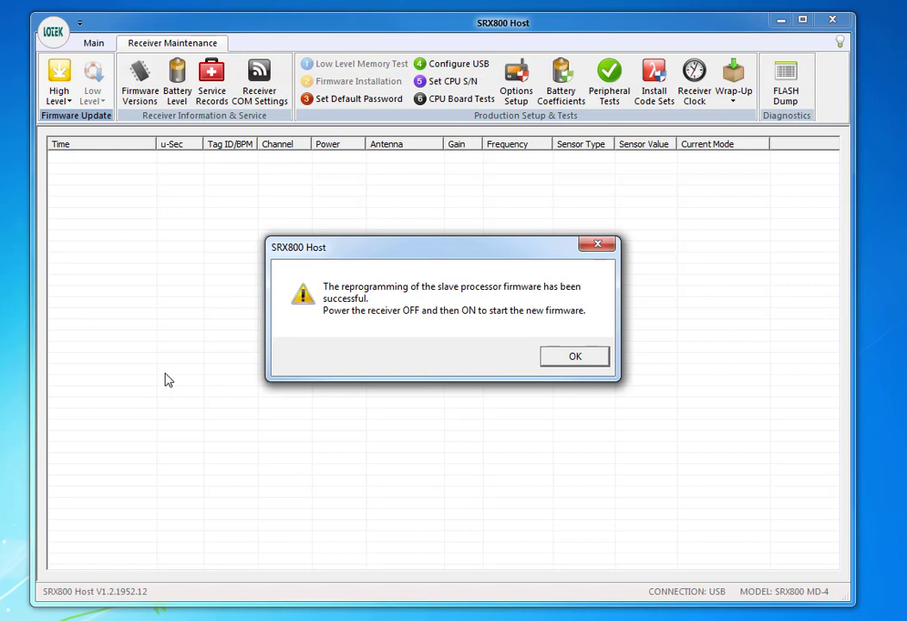
{"action": "mouse_move", "coordinate": [286, 352]}
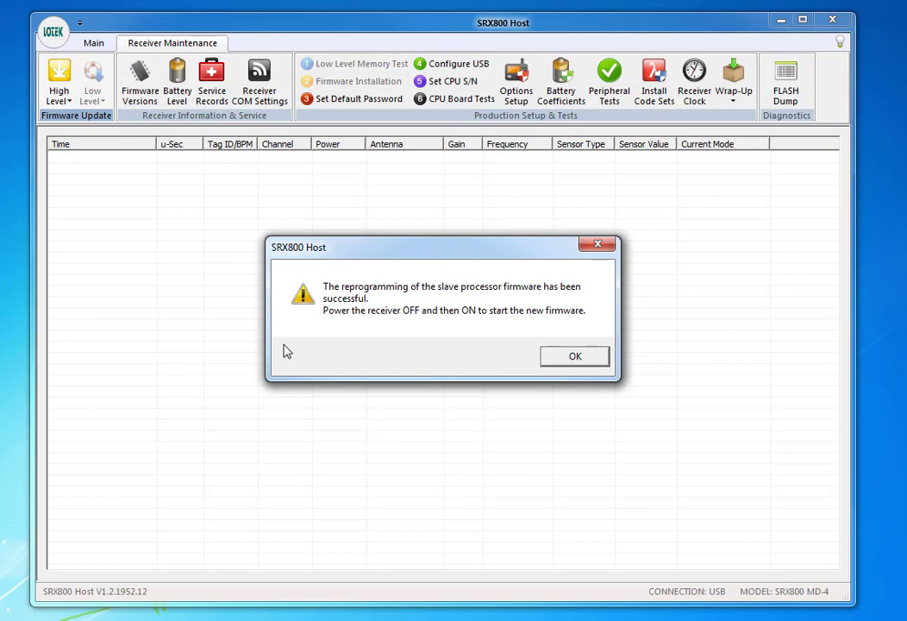
{"action": "mouse_move", "coordinate": [376, 300]}
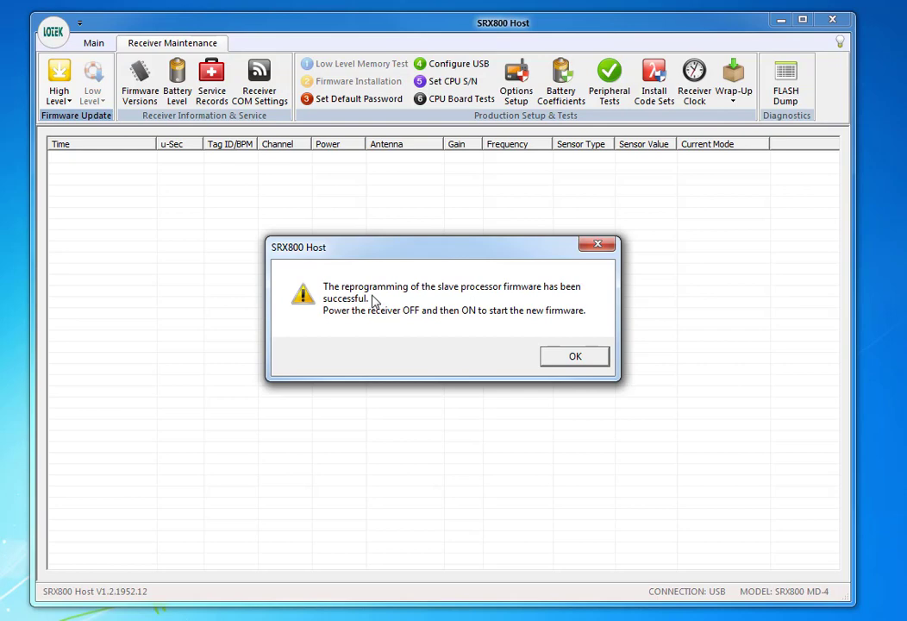
{"action": "mouse_move", "coordinate": [451, 303]}
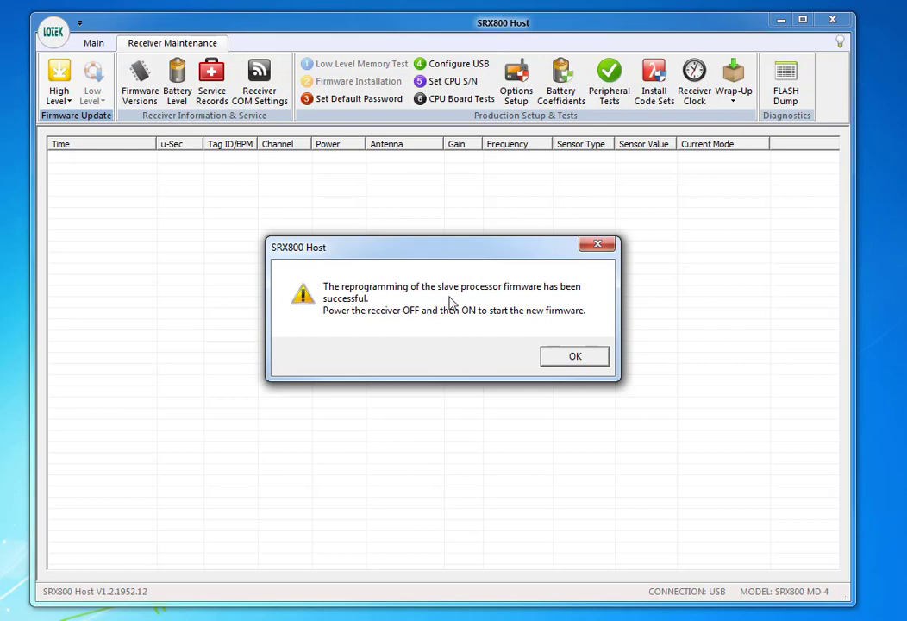
{"action": "mouse_move", "coordinate": [412, 356]}
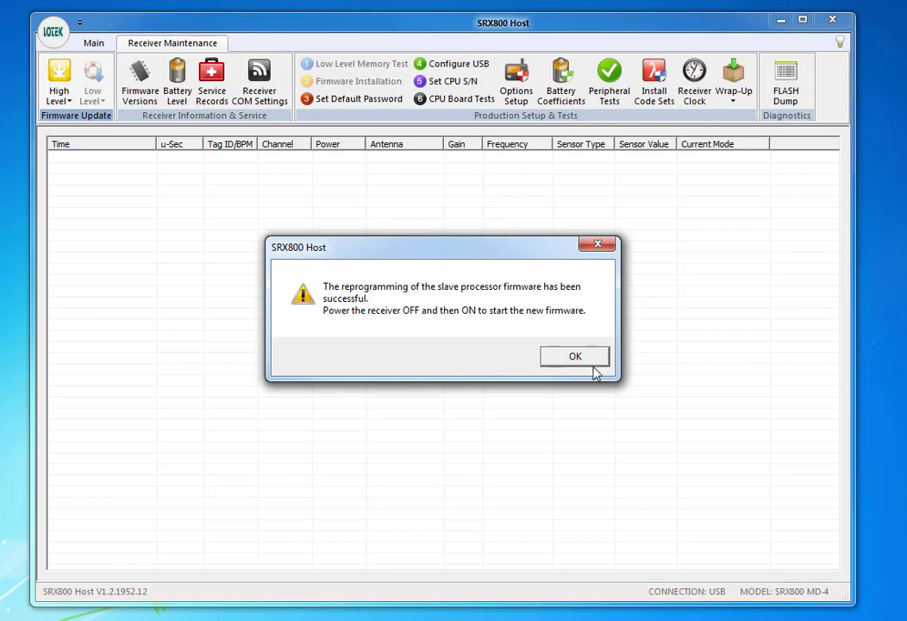
{"action": "mouse_move", "coordinate": [596, 398]}
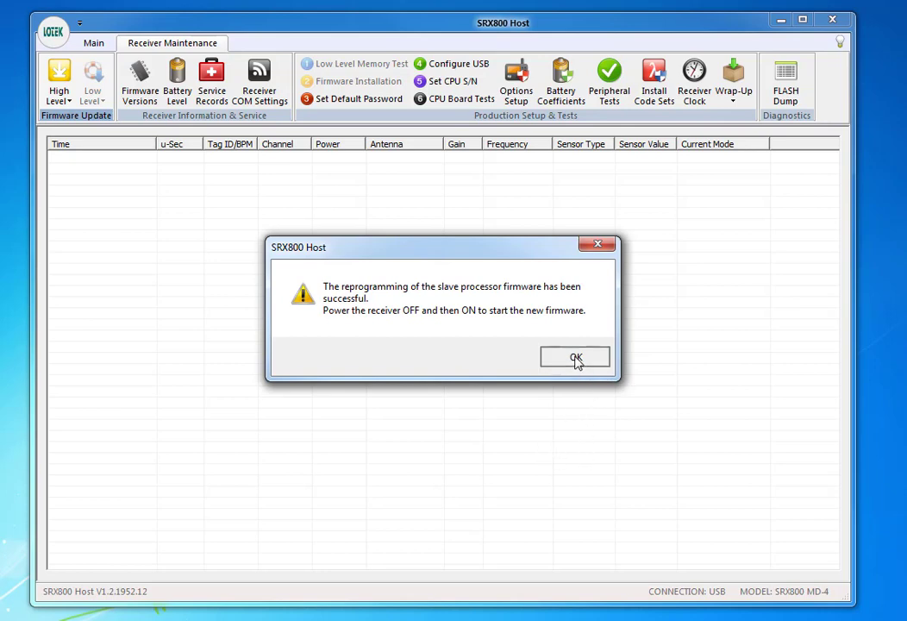
Step: Dismiss the slave reprogramming success message
{"action": "left_click", "coordinate": [576, 357]}
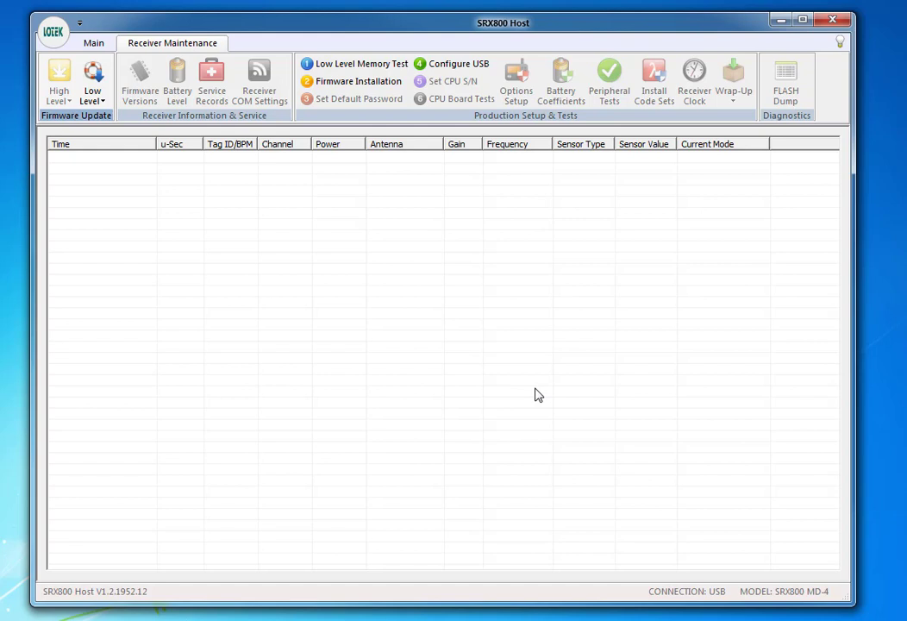
{"action": "mouse_move", "coordinate": [793, 57]}
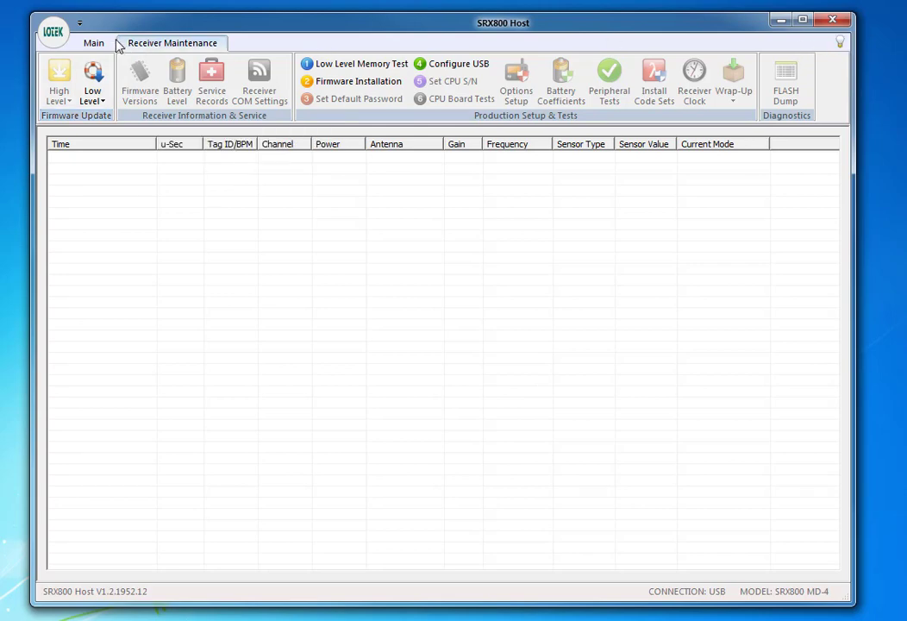
Step: Return to the main functions and log on to the receiver again
{"action": "left_click", "coordinate": [93, 43]}
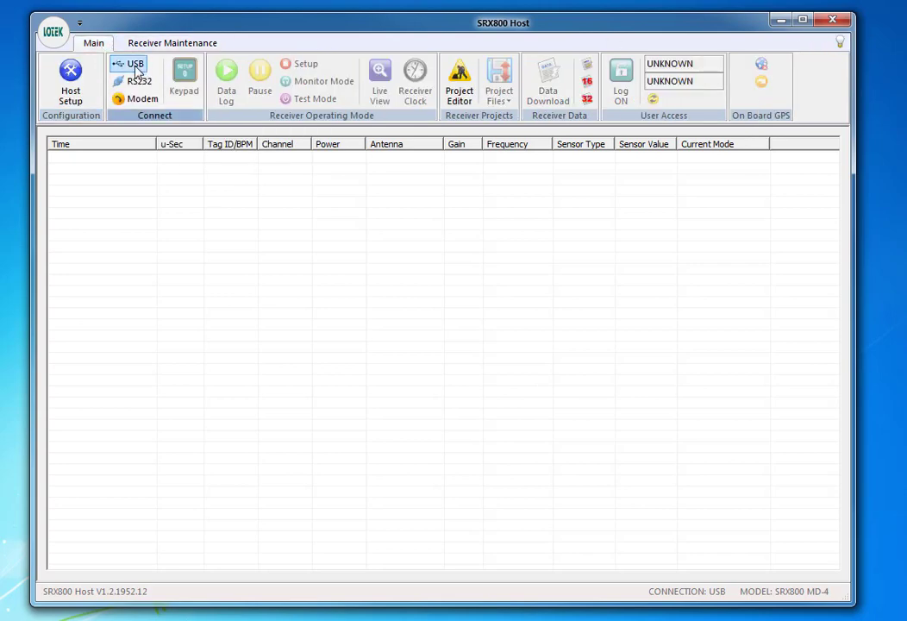
{"action": "mouse_move", "coordinate": [134, 68]}
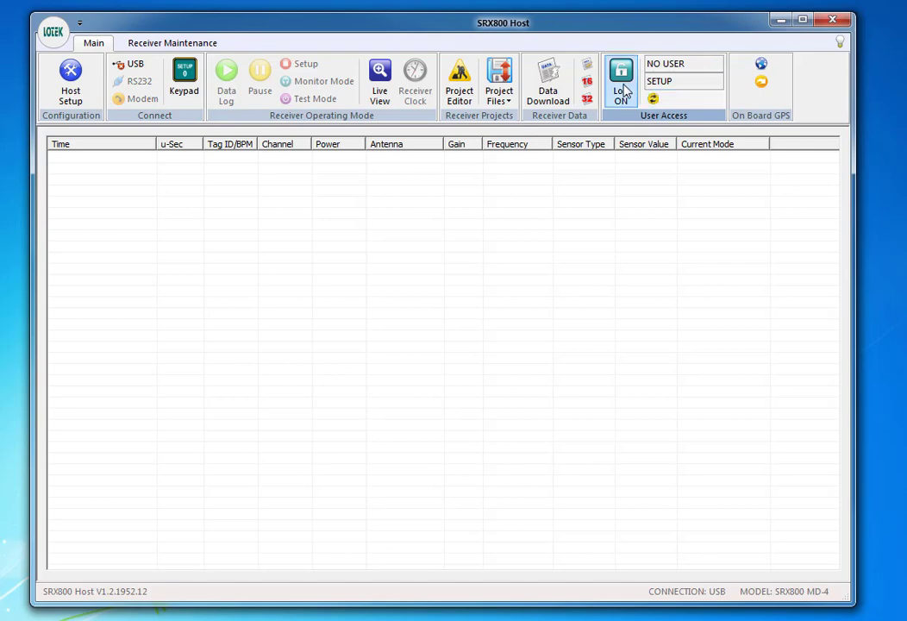
{"action": "left_click", "coordinate": [621, 82]}
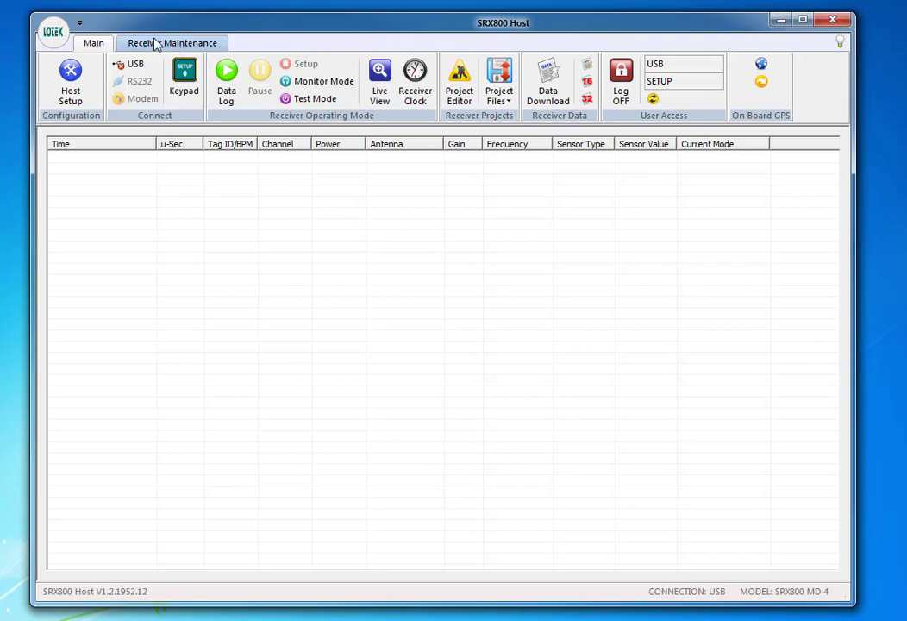
Step: Show the firmware versions: Master V9.11.2, Slave V22.0, Boot V4.1
{"action": "left_click", "coordinate": [172, 41]}
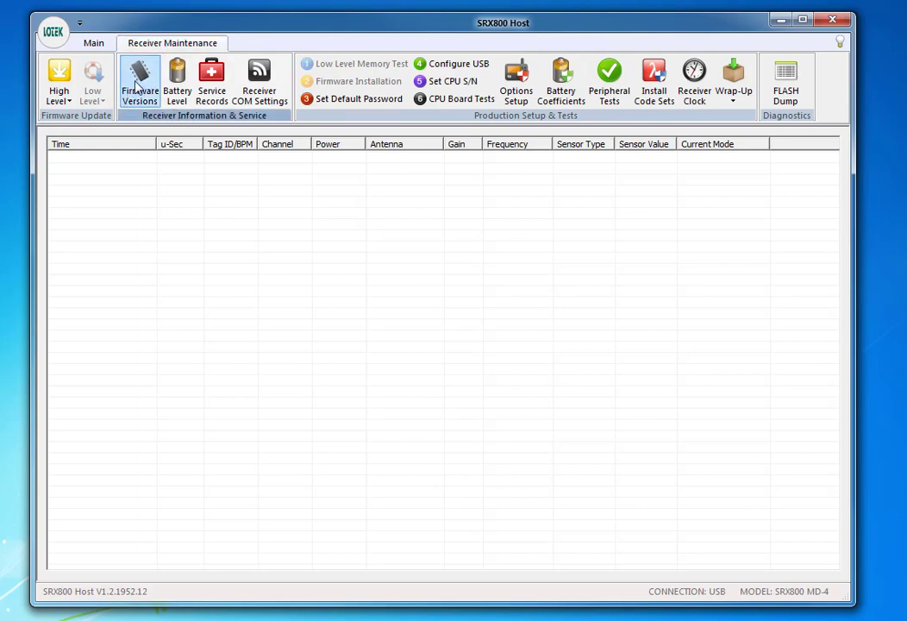
{"action": "left_click", "coordinate": [138, 82]}
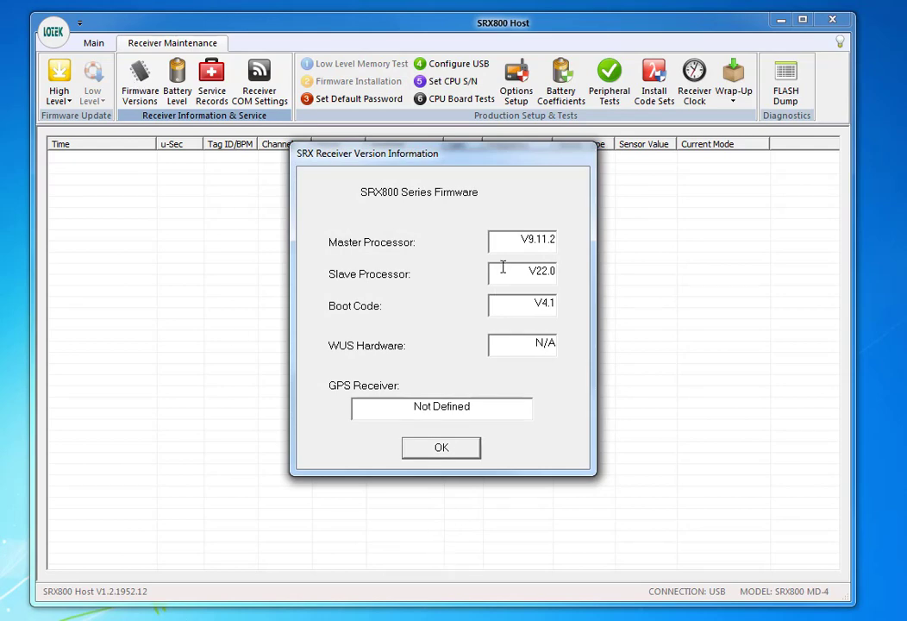
{"action": "mouse_move", "coordinate": [514, 234]}
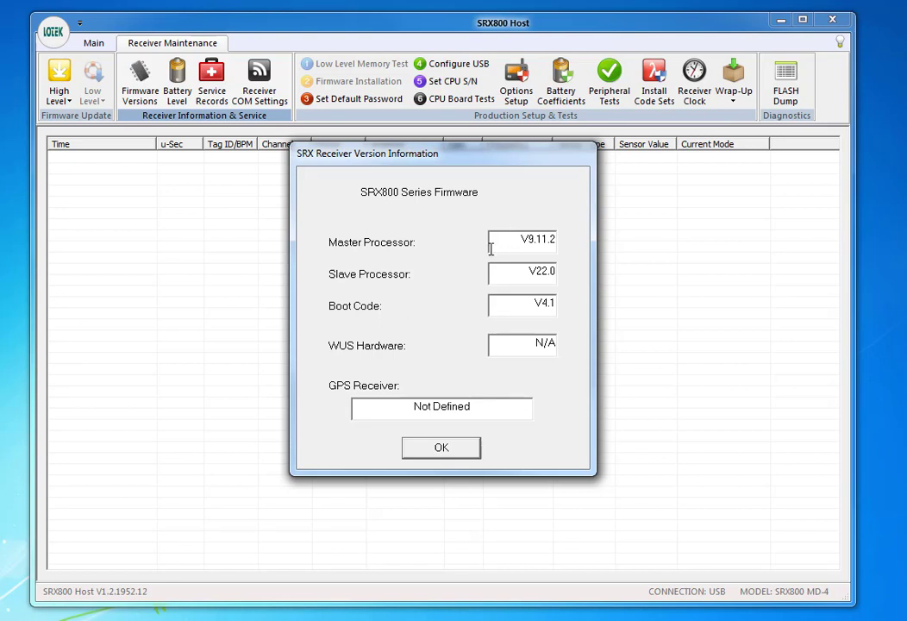
{"action": "mouse_move", "coordinate": [510, 278]}
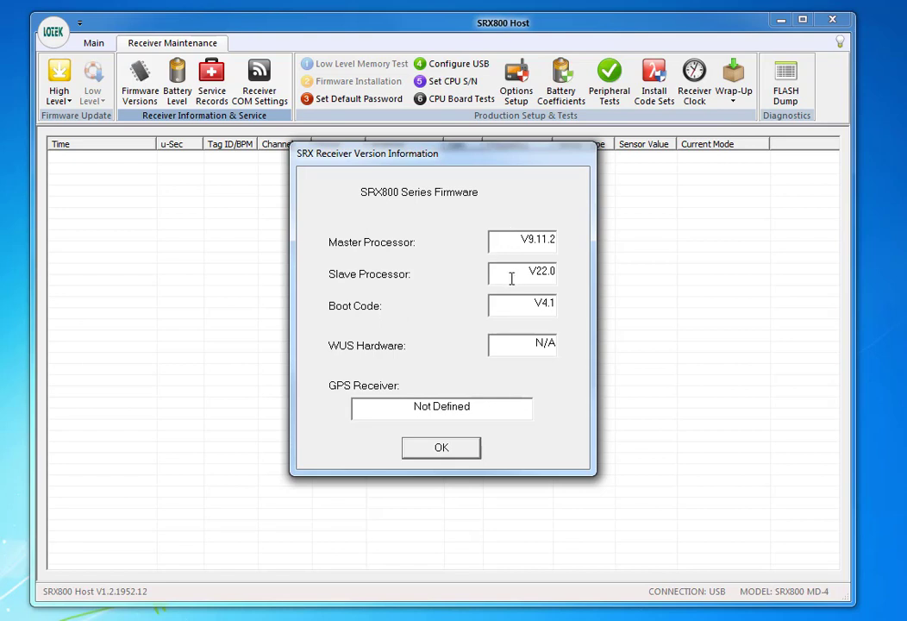
{"action": "mouse_move", "coordinate": [507, 303]}
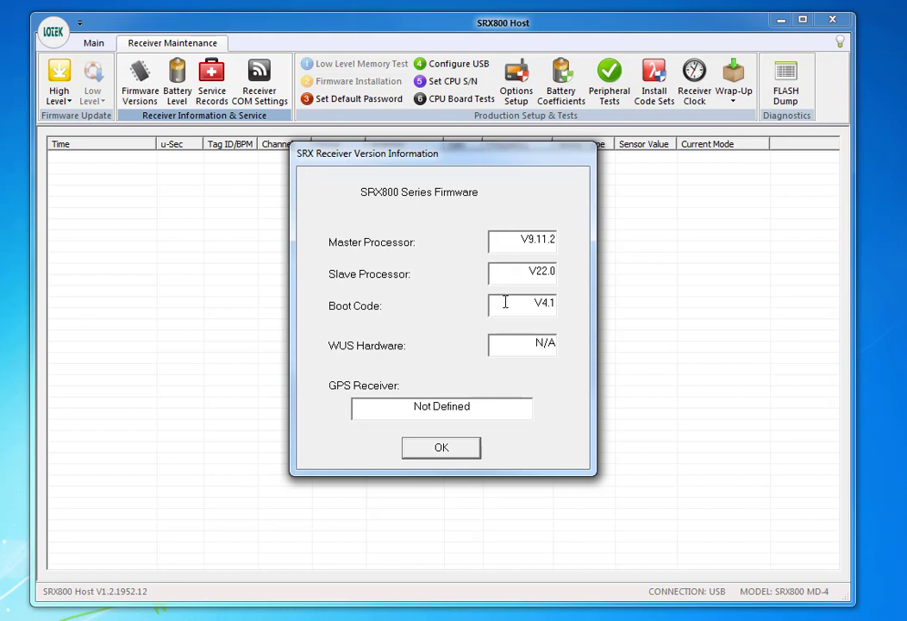
{"action": "mouse_move", "coordinate": [352, 429]}
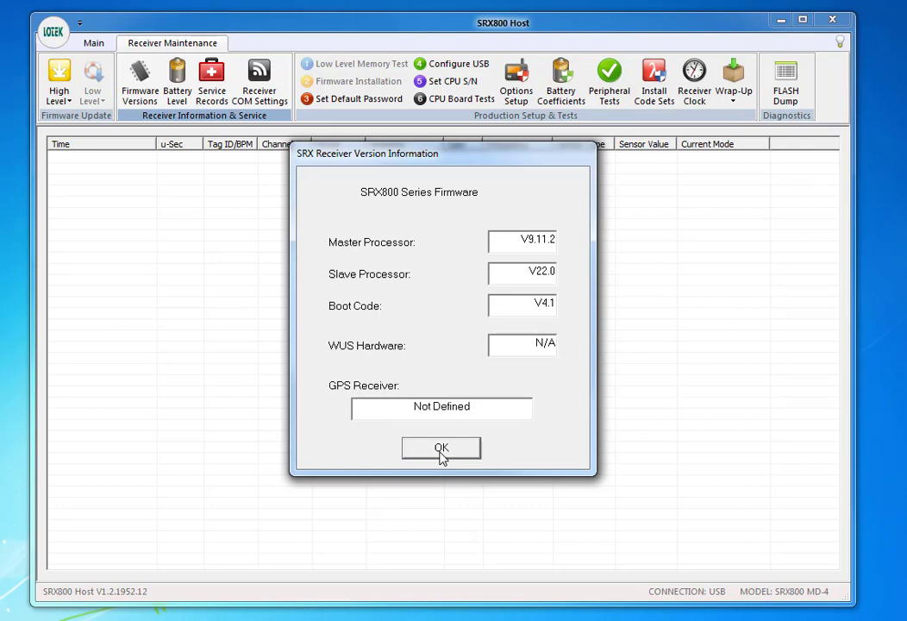
Step: Close the version information after confirming the new firmware versions
{"action": "left_click", "coordinate": [441, 448]}
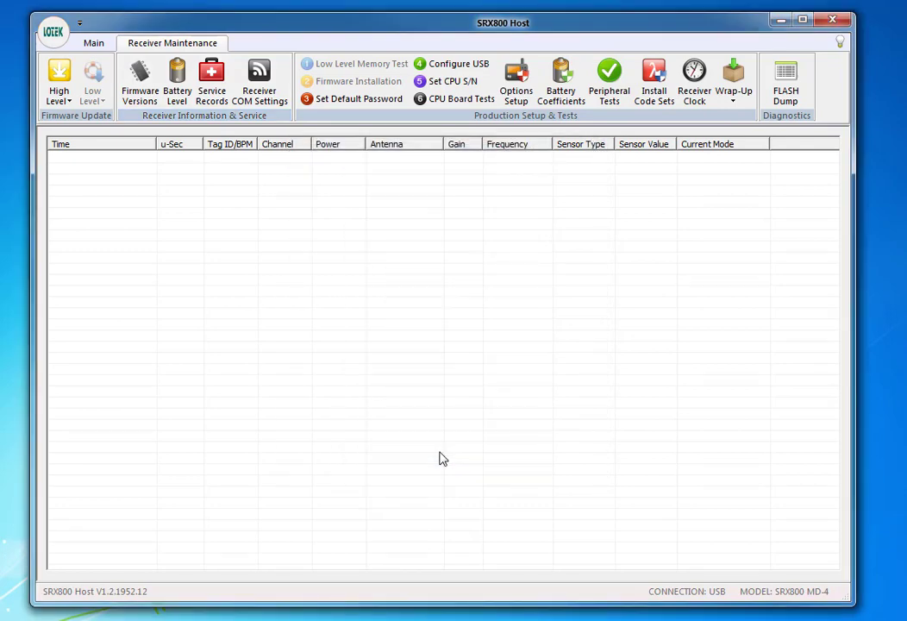